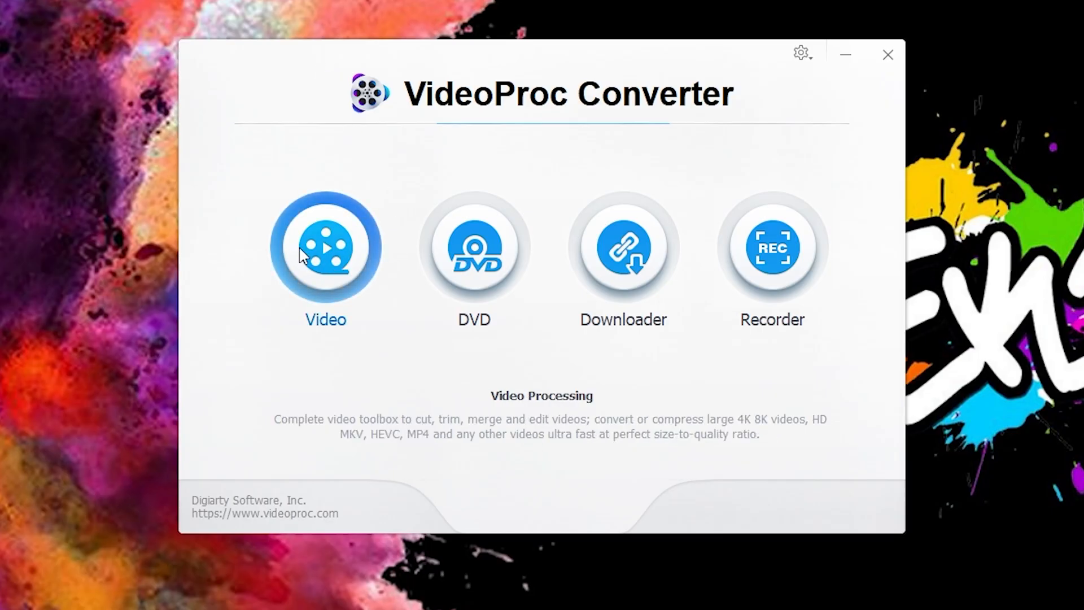
Load the three beach dog clips from the VIDEO CLIPS folder into the Video conversion list.
left_click(325, 249)
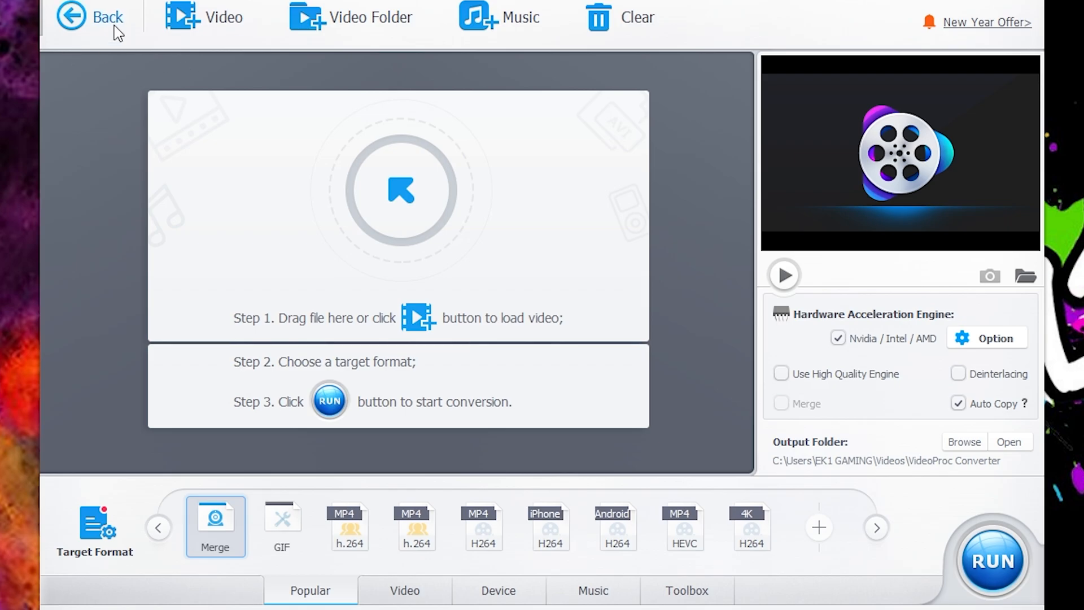
mouse_move(390, 298)
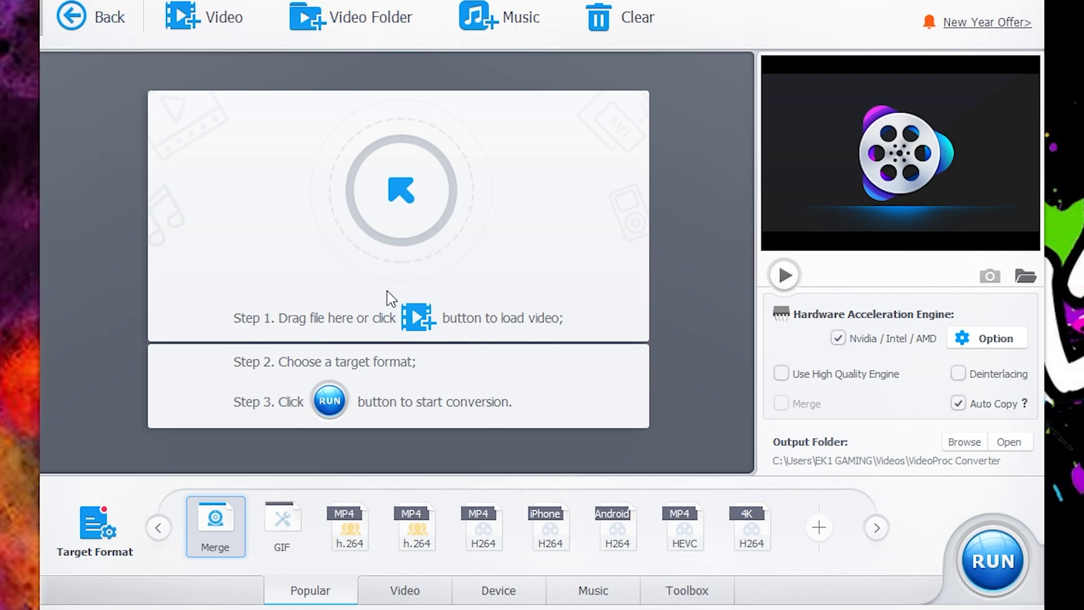
mouse_move(375, 222)
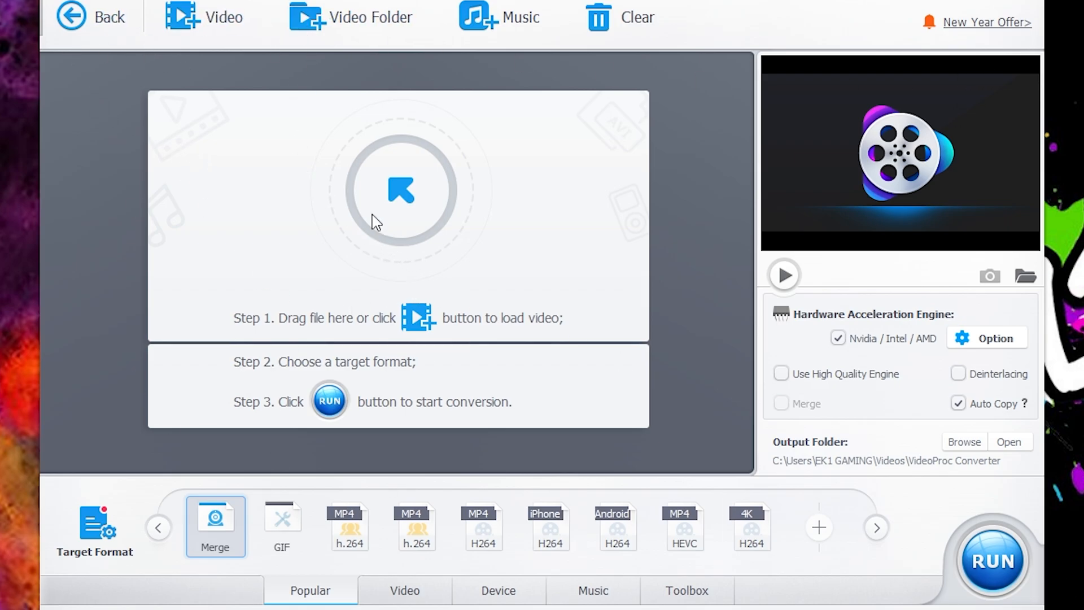
mouse_move(372, 208)
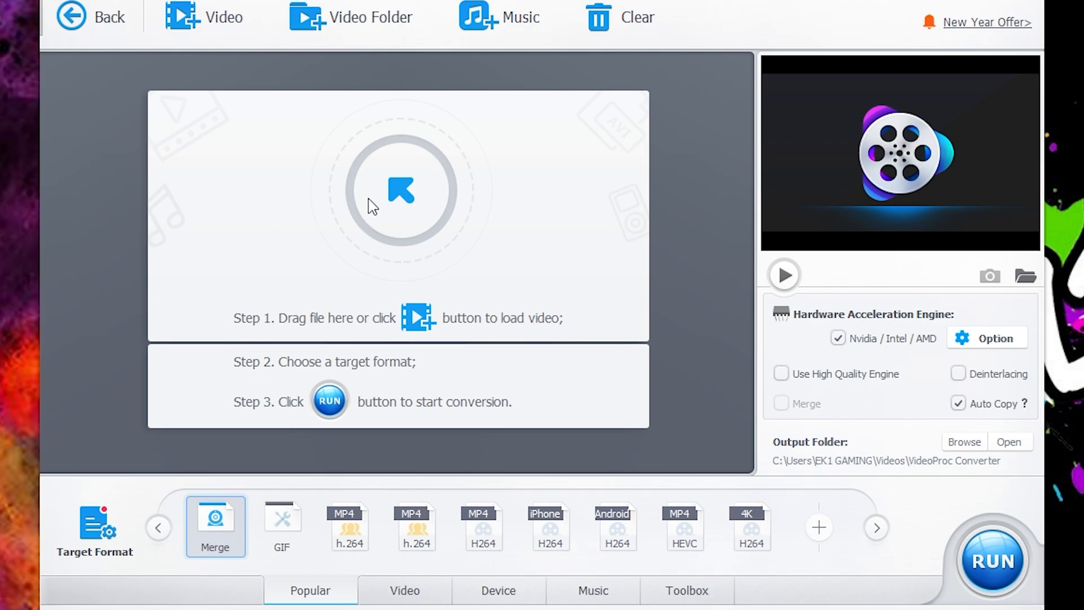
left_click(204, 17)
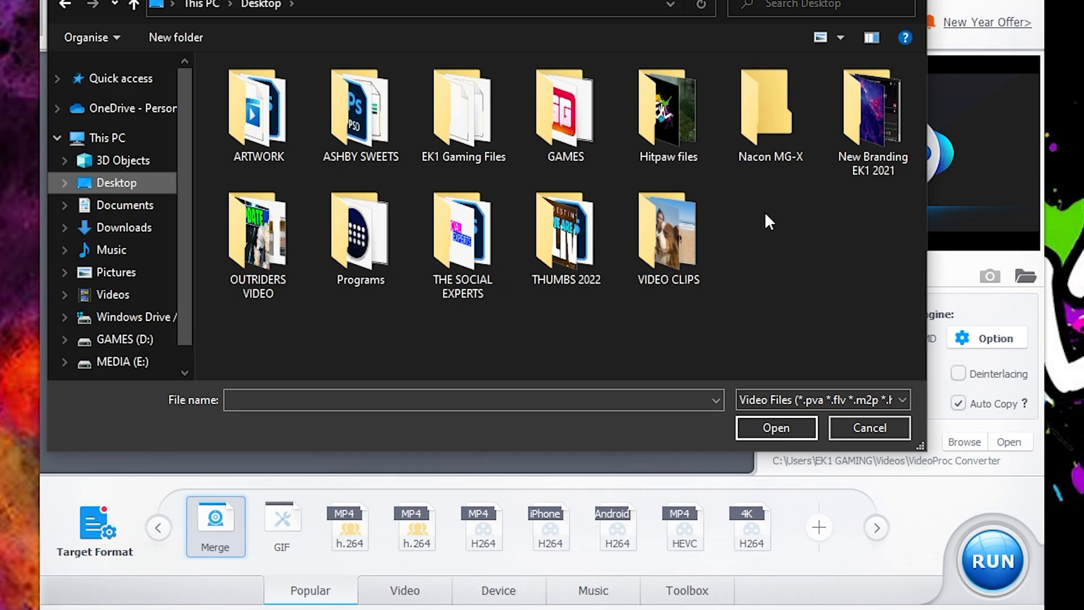
double_click(668, 232)
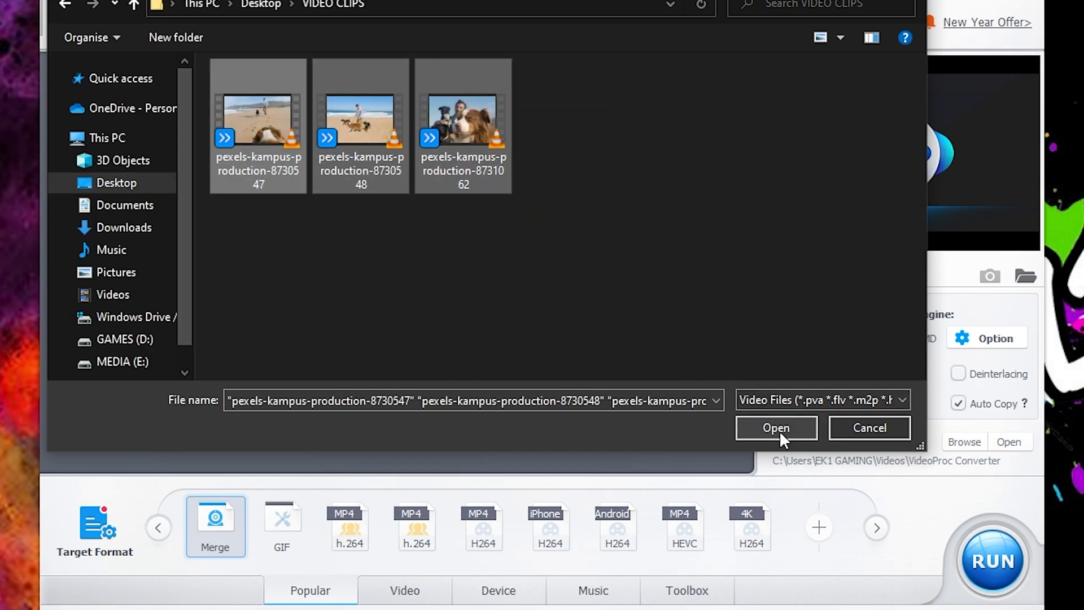
left_click(775, 427)
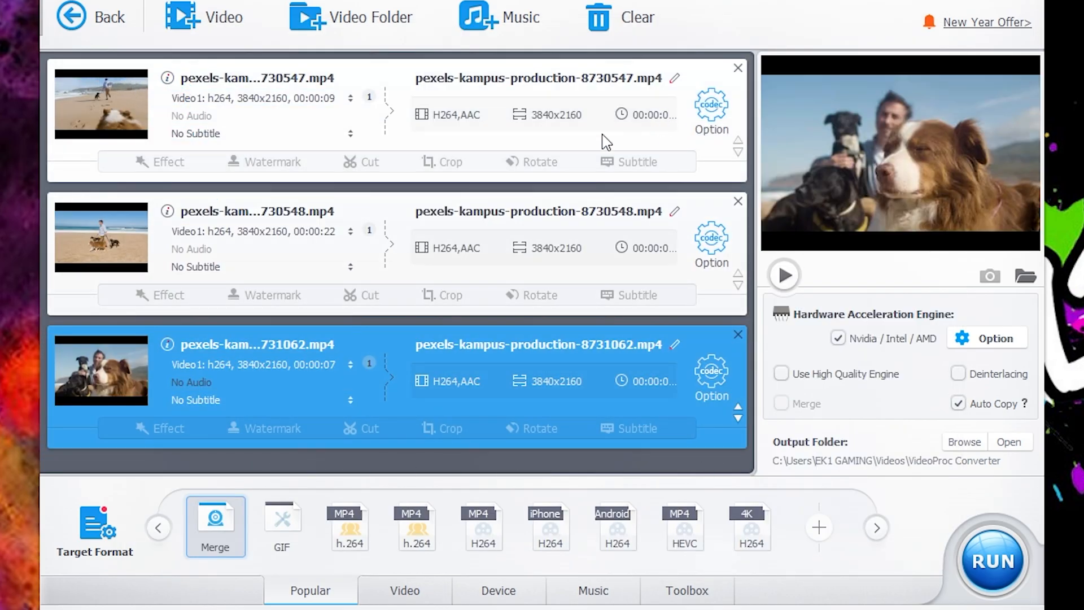
mouse_move(472, 319)
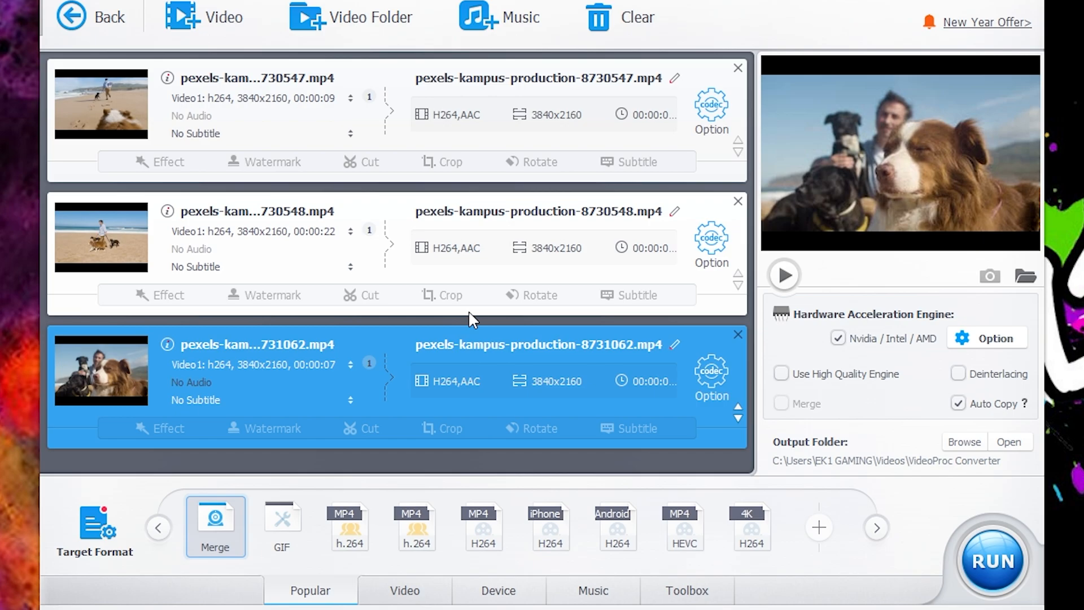
mouse_move(270, 169)
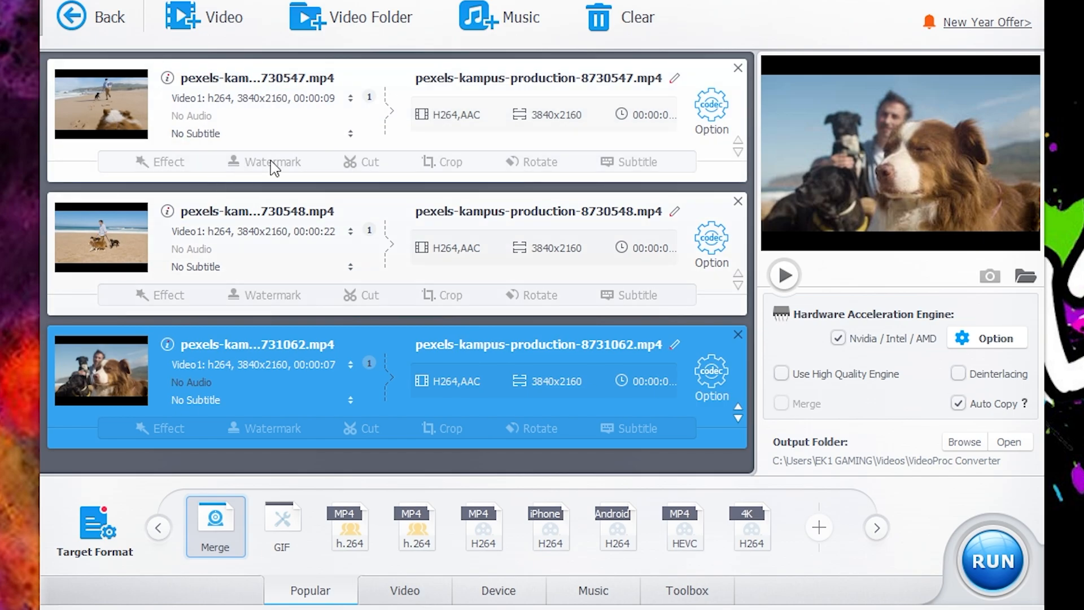
mouse_move(362, 201)
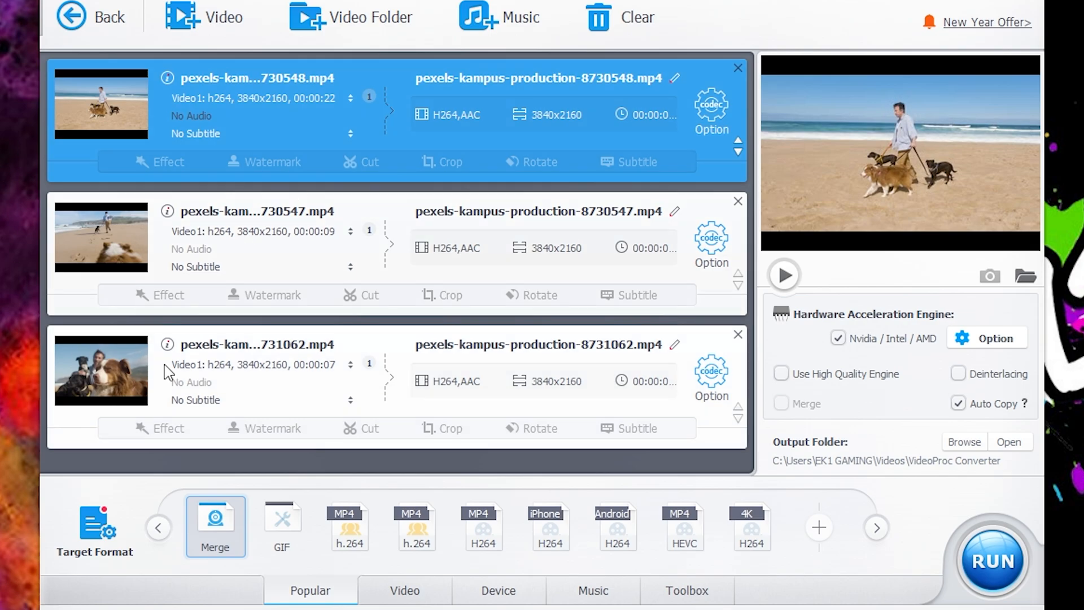
mouse_move(206, 380)
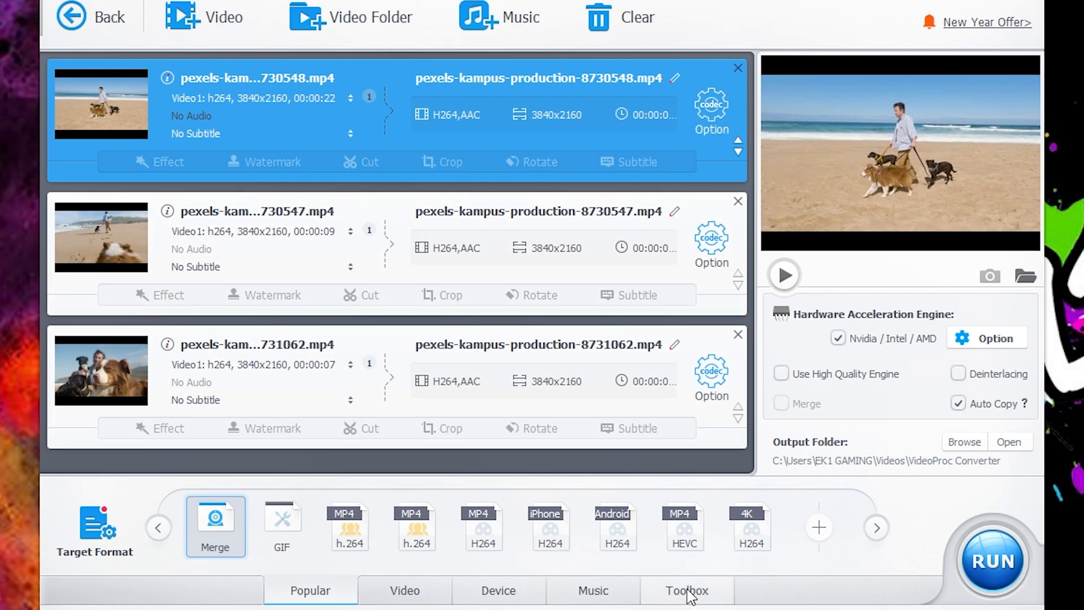
In Toolbox choose Merge with Use High Quality Engine ticked, then show the output folder.
left_click(687, 591)
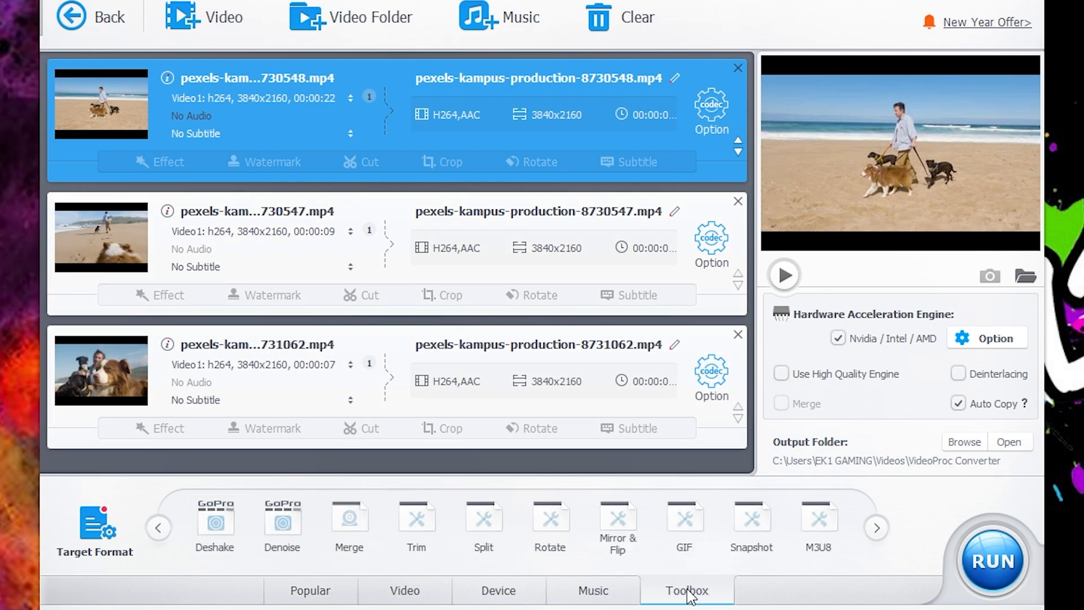
left_click(349, 522)
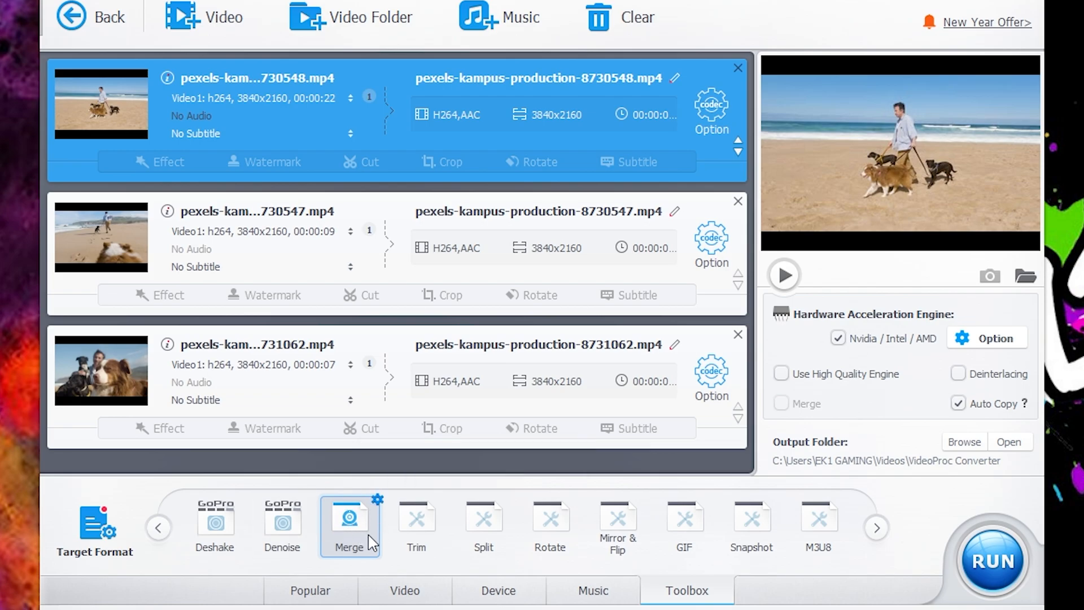
mouse_move(964, 515)
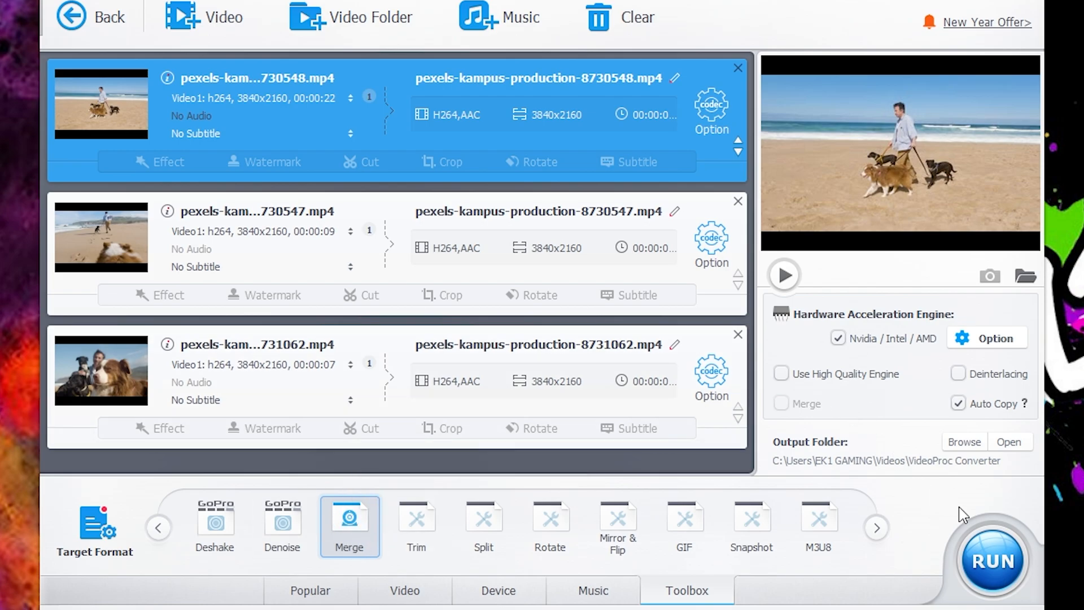
left_click(780, 374)
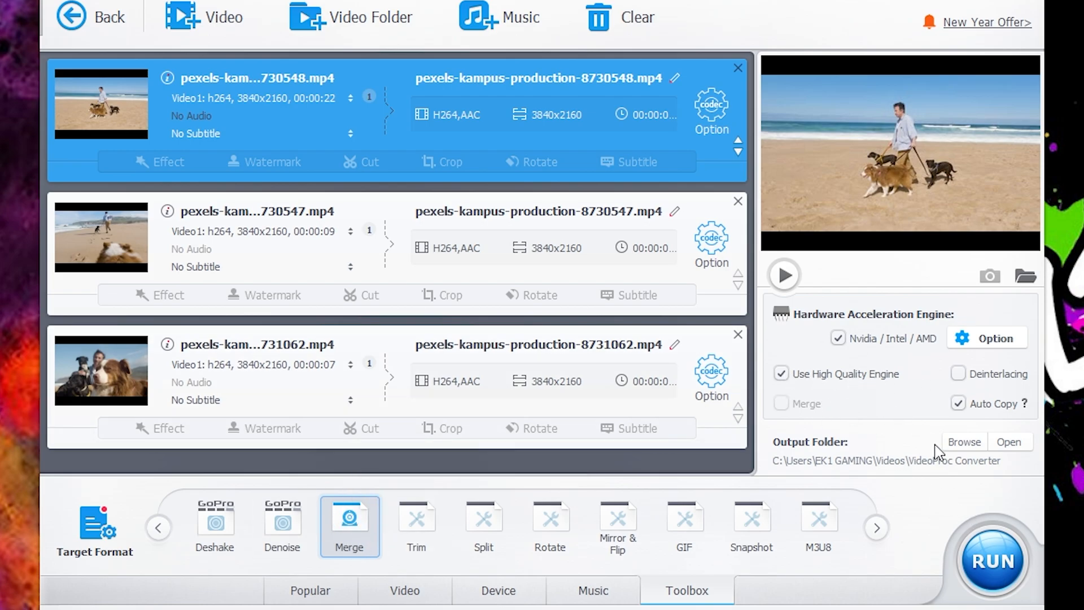
left_click(992, 561)
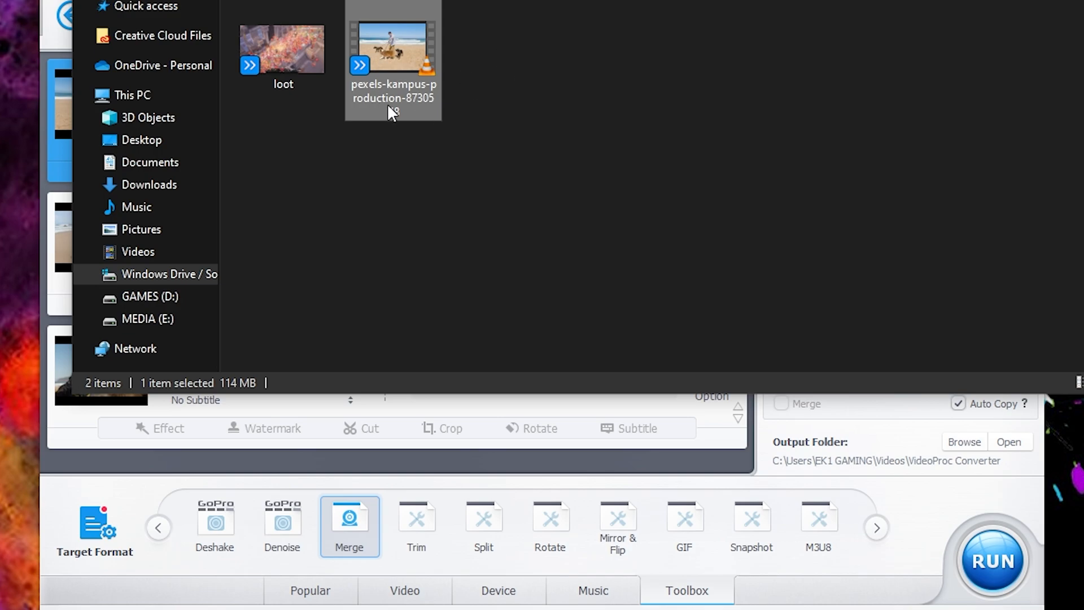
Play the merged pexels beach clip from the output folder to check it.
double_click(393, 48)
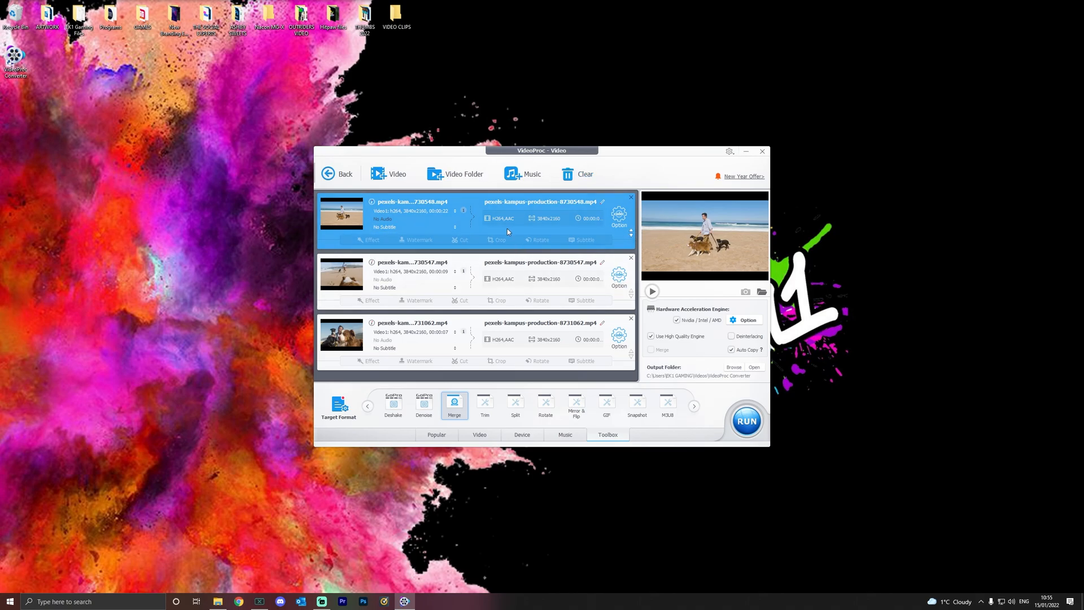
mouse_move(460, 473)
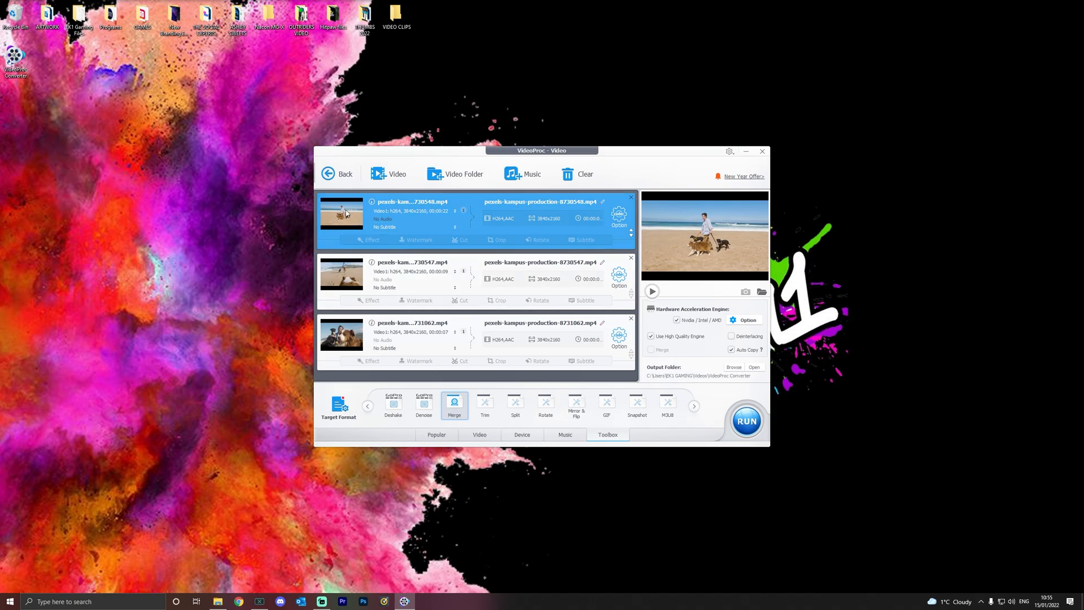
mouse_move(387, 239)
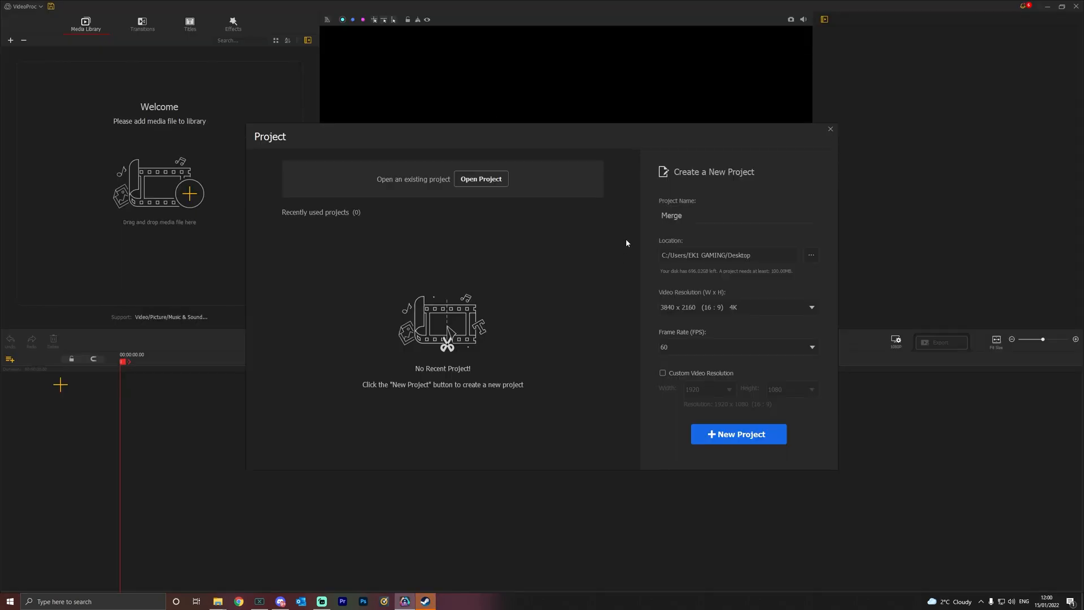
mouse_move(593, 205)
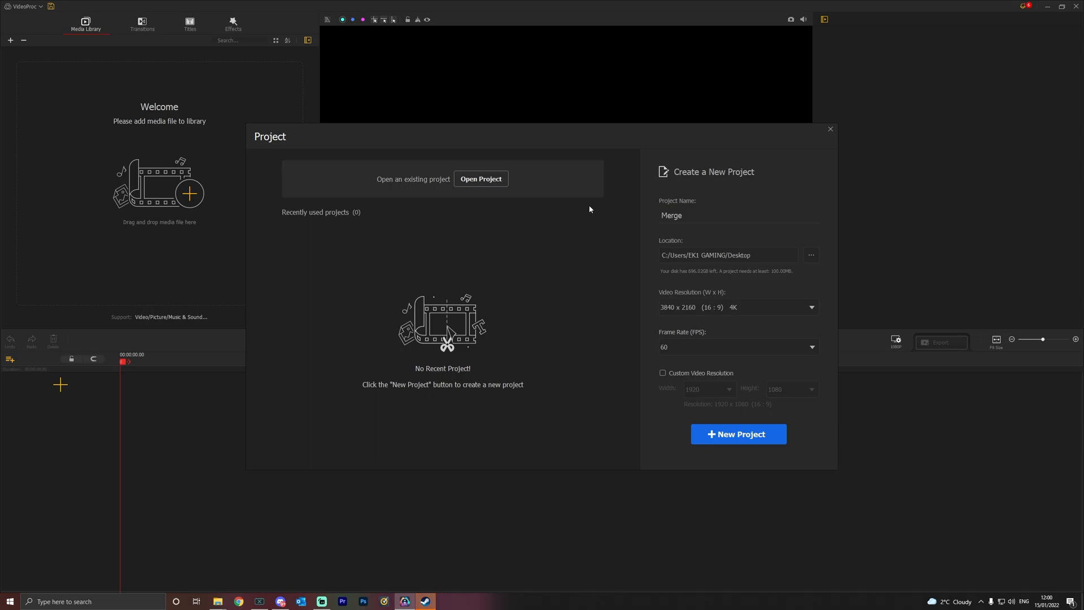
mouse_move(575, 207)
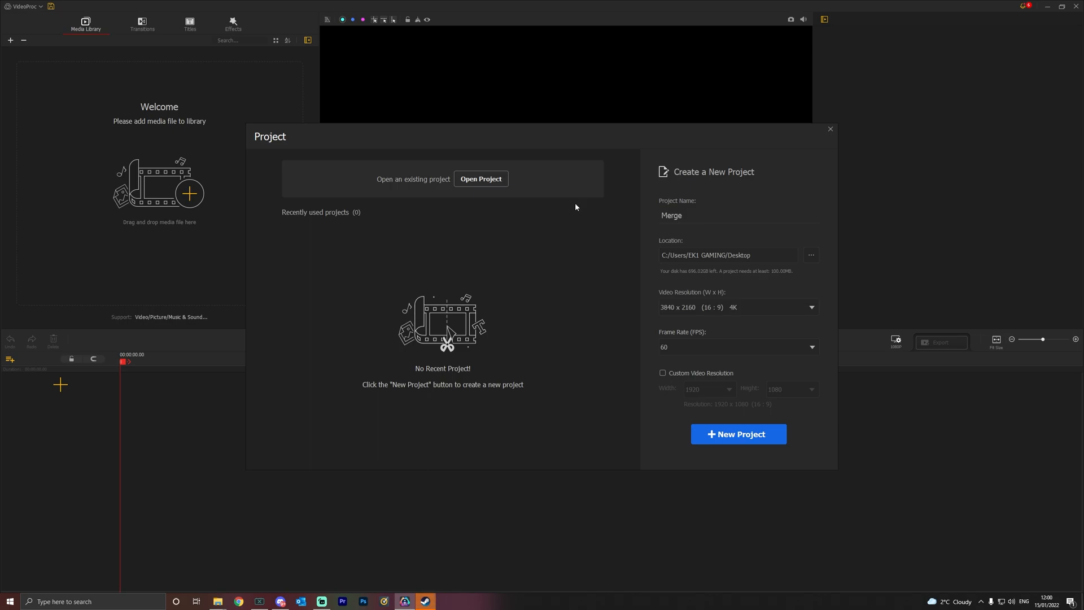
mouse_move(597, 205)
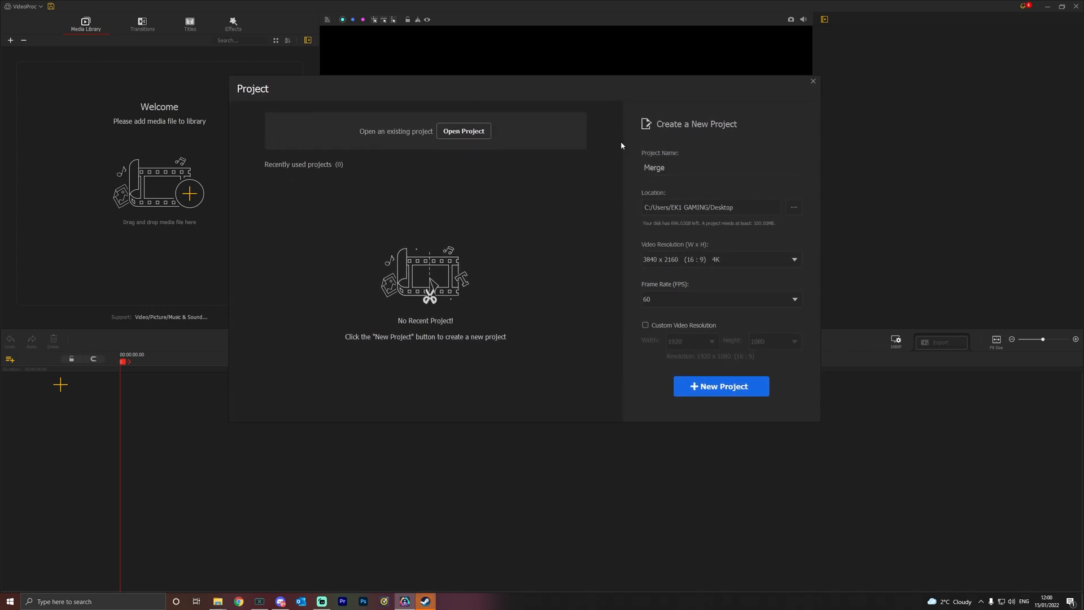
Create project Merge on the Desktop at 3840x2160 4K and 60 fps.
left_click(684, 167)
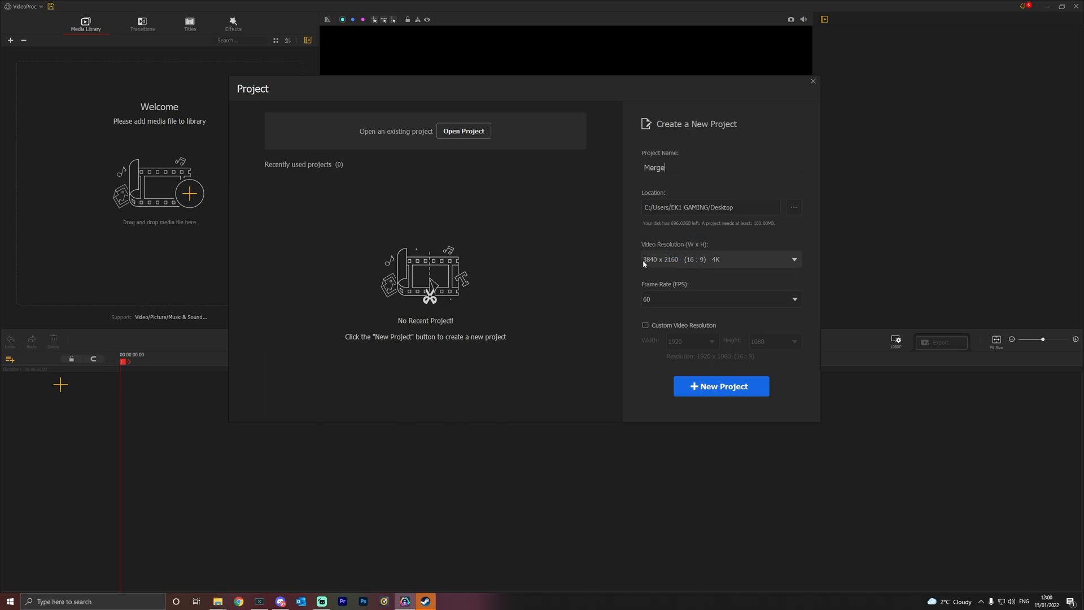
left_click(793, 259)
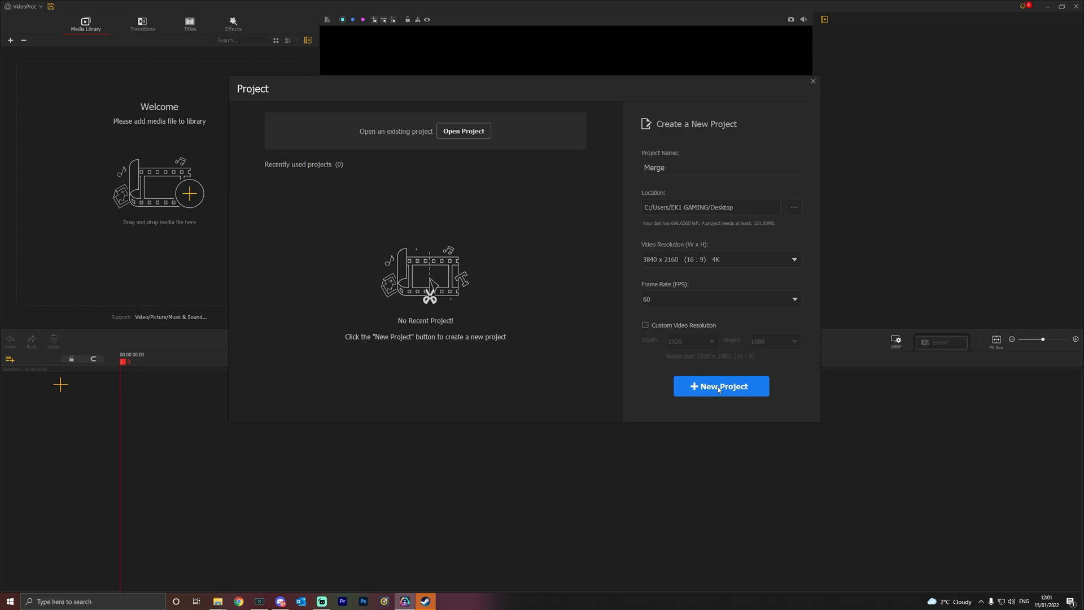
left_click(720, 386)
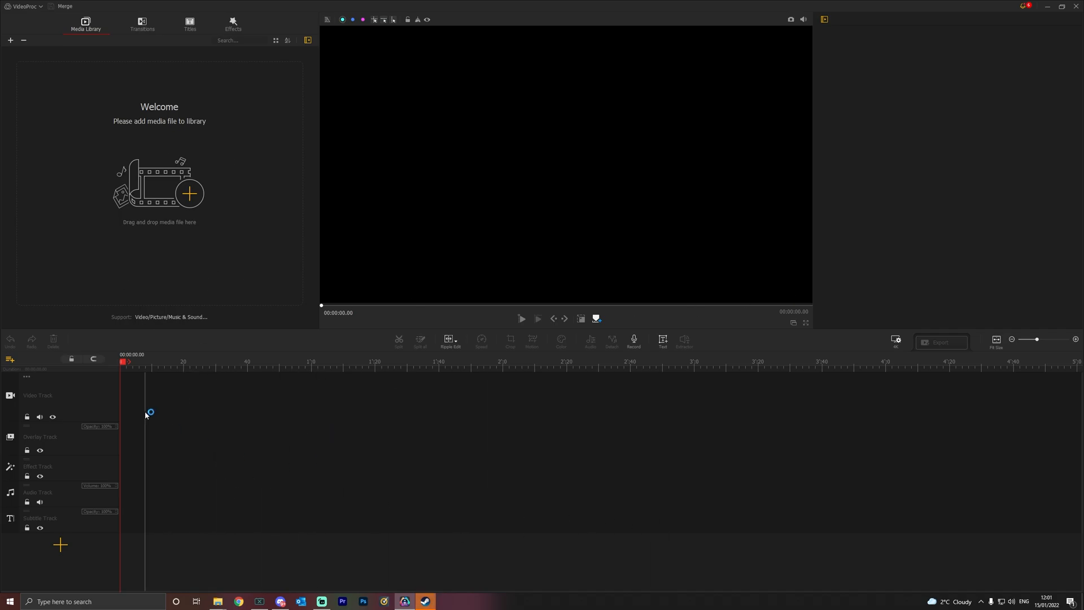
mouse_move(131, 154)
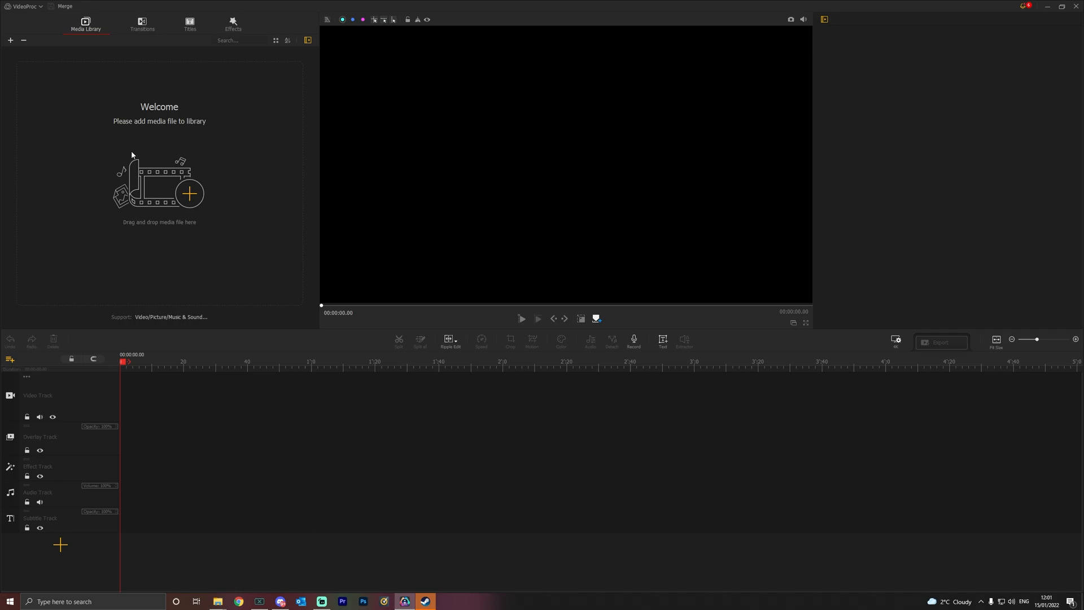
mouse_move(274, 250)
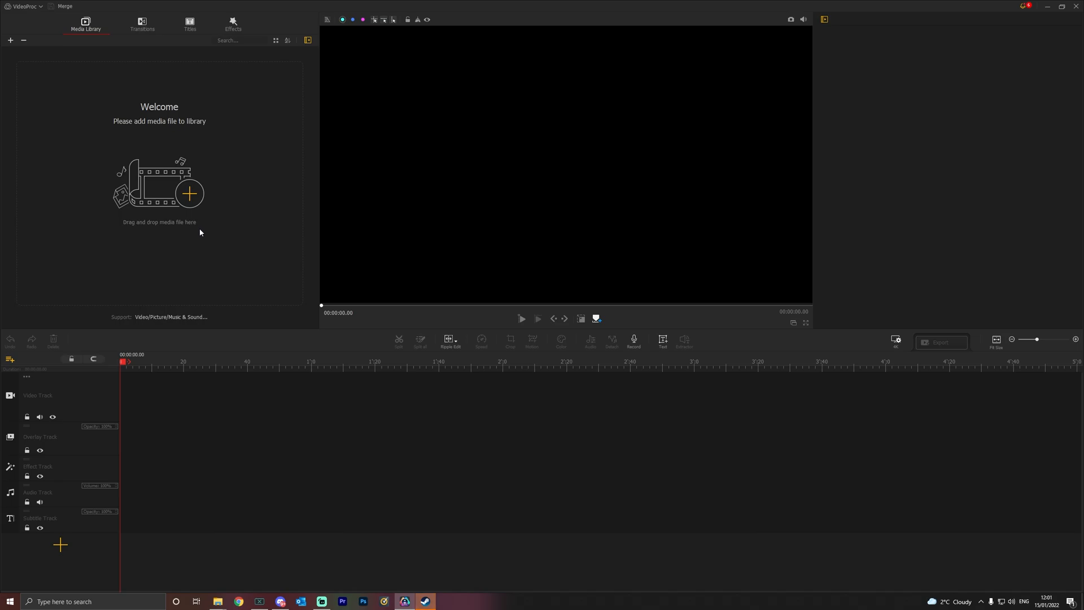
Import the three beach dog clips from VIDEO CLIPS into the media library.
left_click(10, 41)
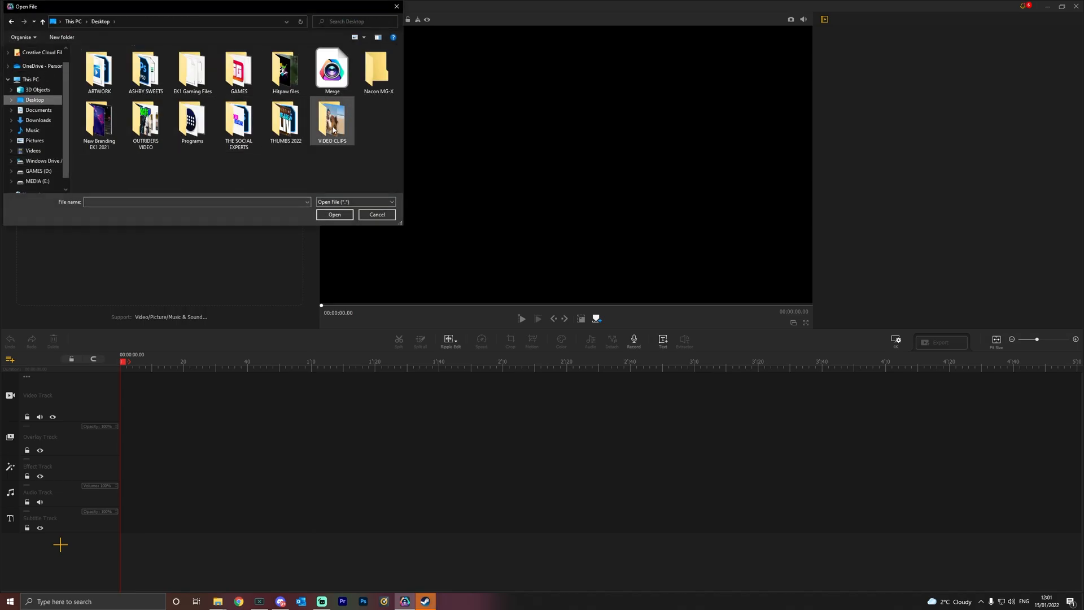
double_click(332, 121)
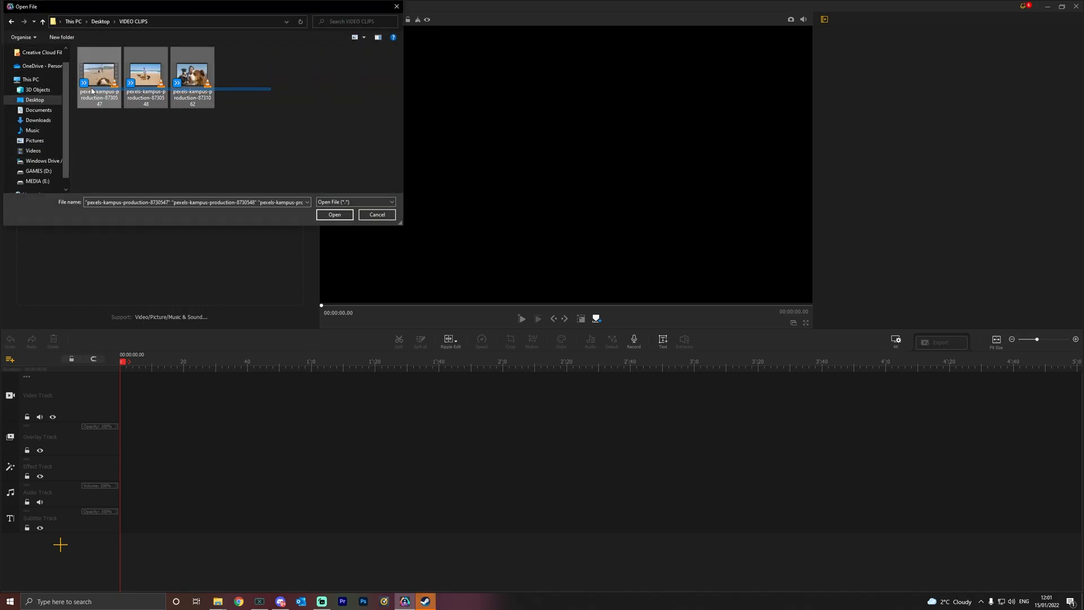
left_click(335, 215)
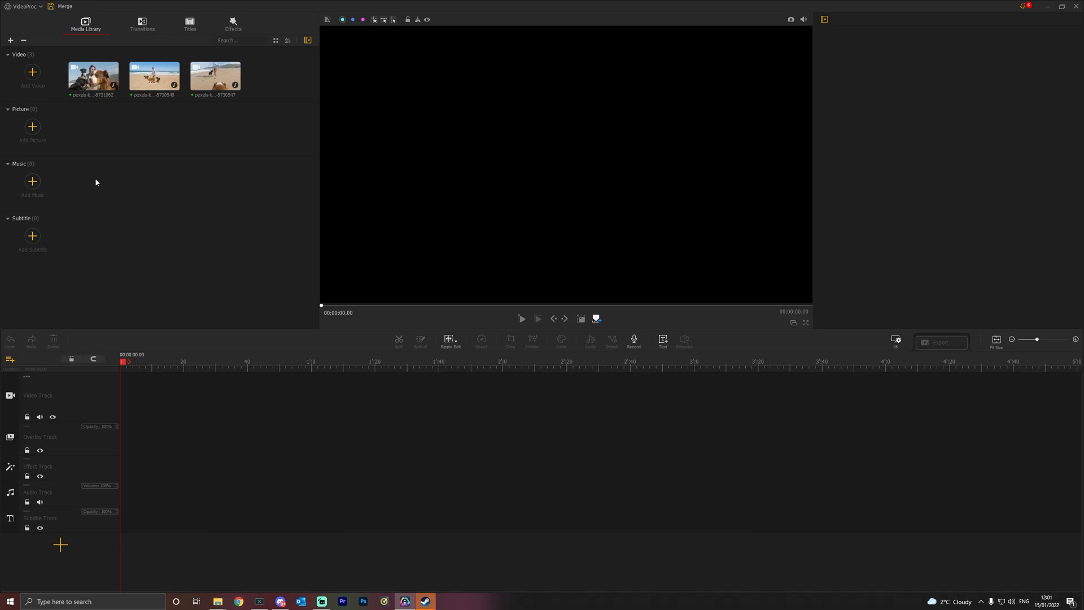
mouse_move(129, 189)
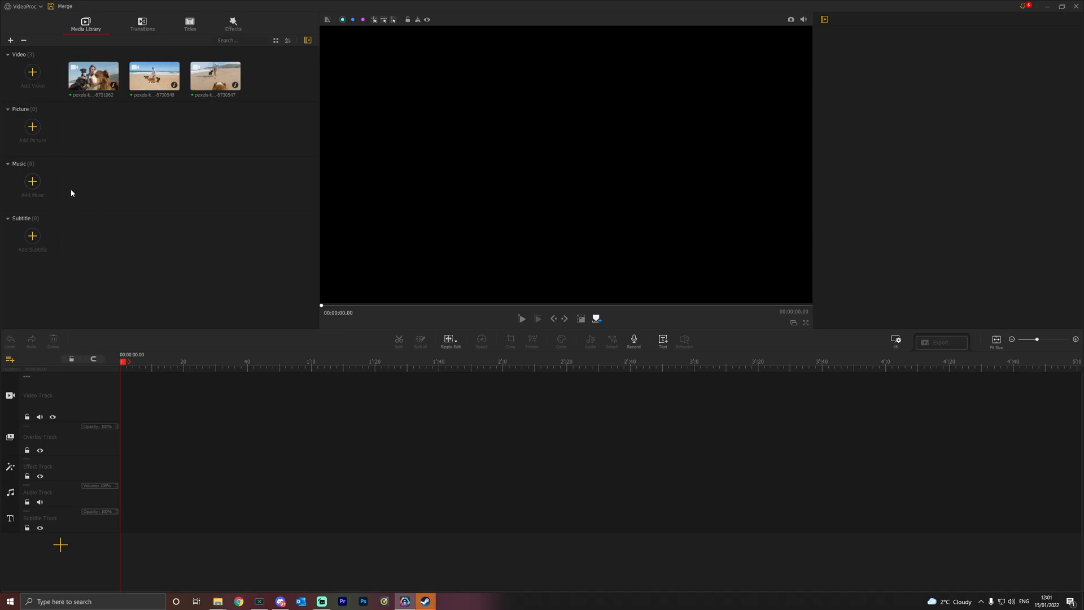
mouse_move(186, 196)
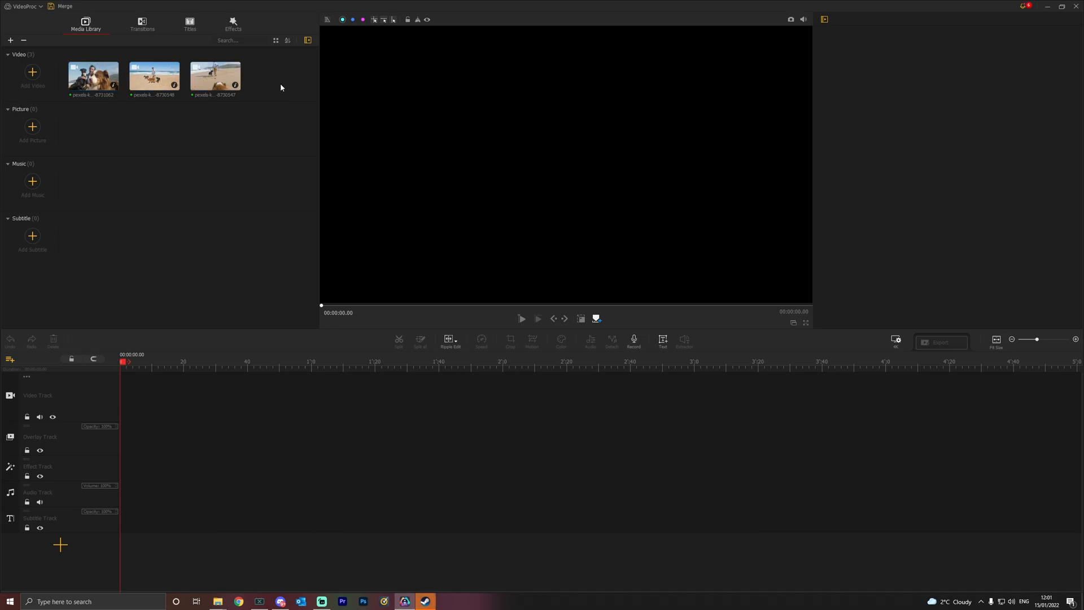
mouse_move(118, 122)
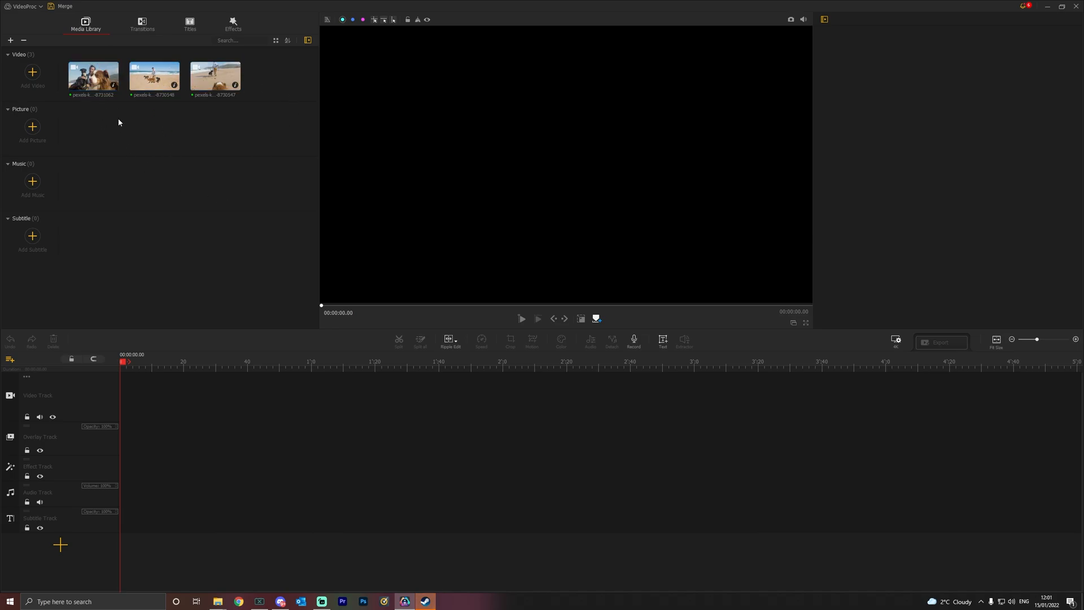
mouse_move(148, 155)
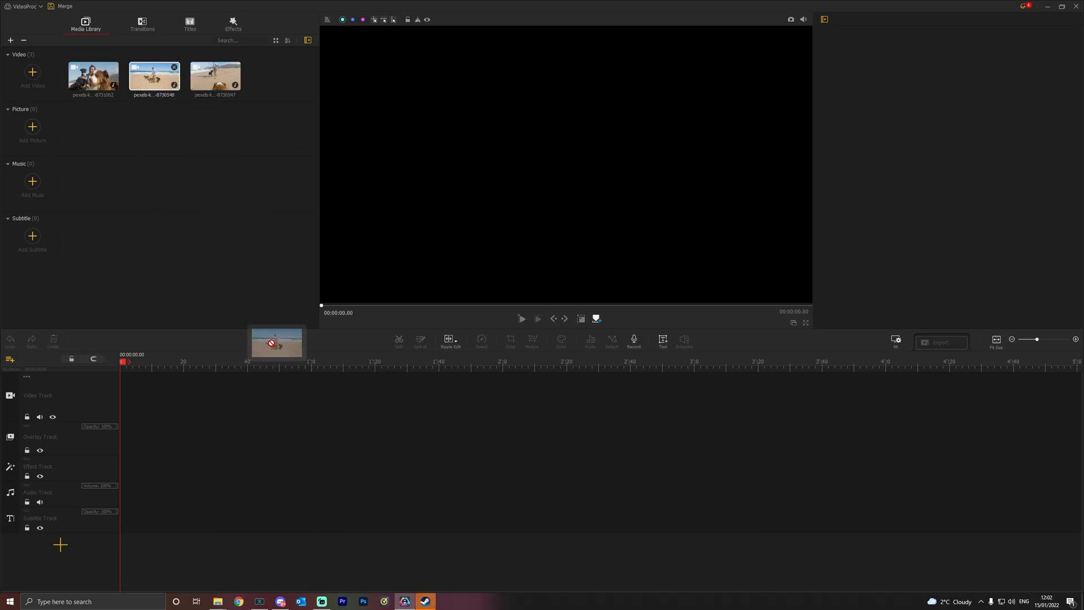
left_click_drag(277, 343, 61, 401)
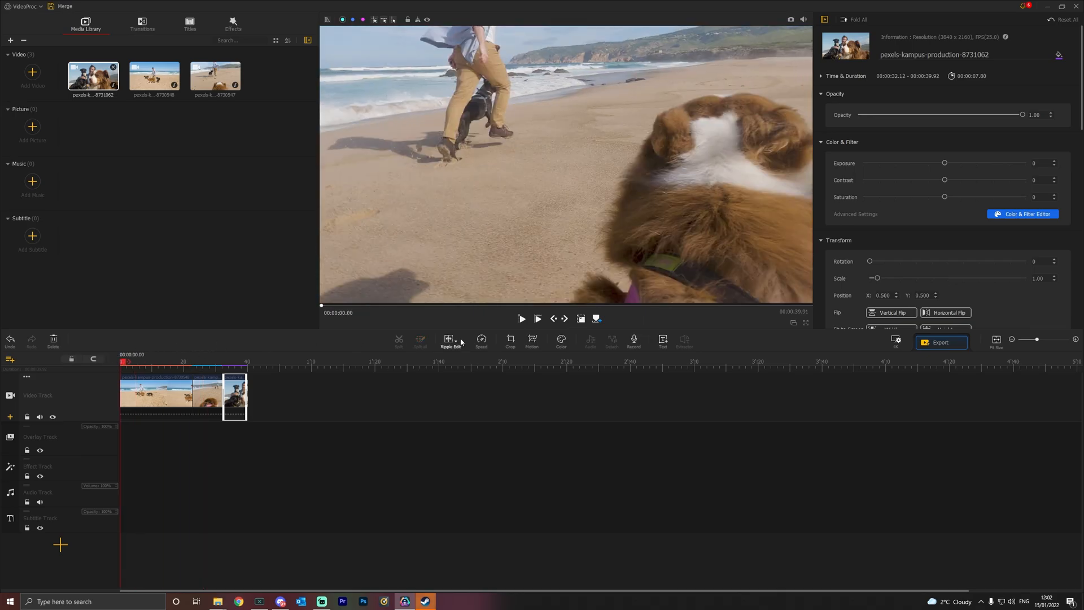
Preview the joined clips in the player until the News Room pop-up appears.
left_click(522, 318)
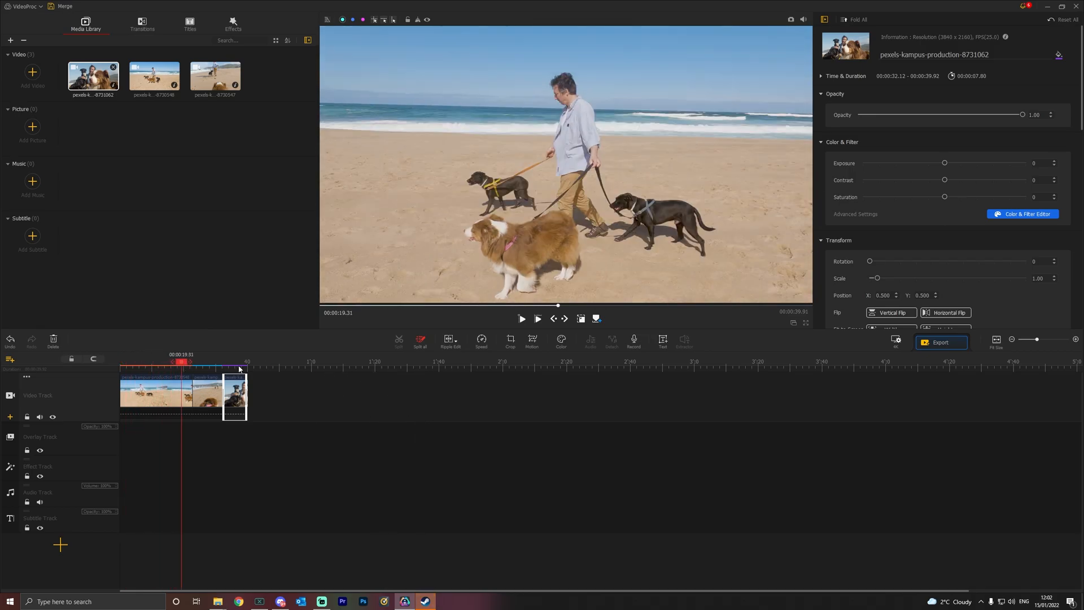
left_click(522, 319)
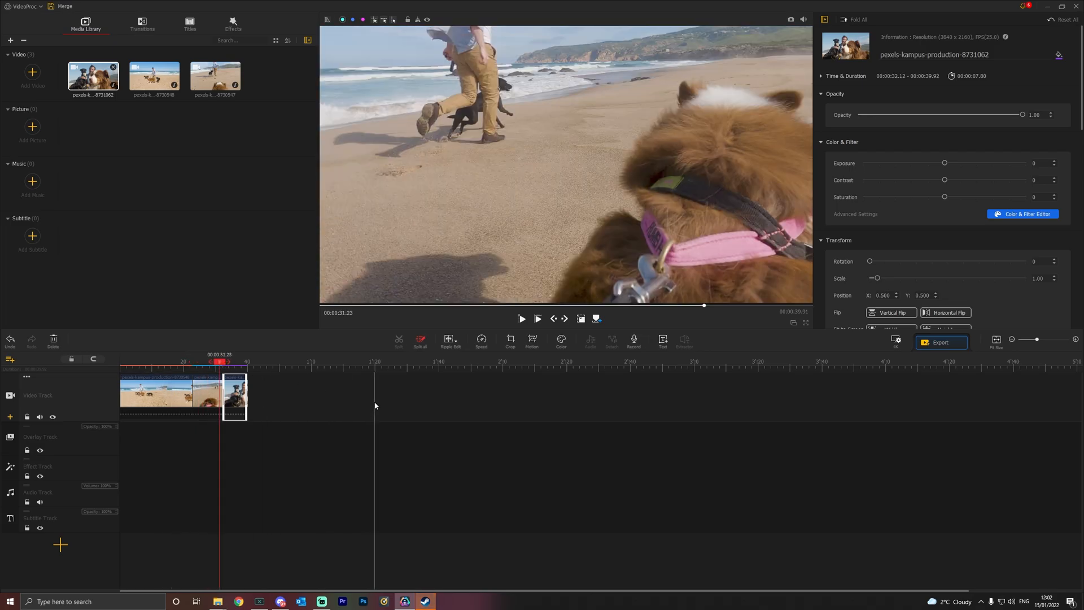
left_click(522, 319)
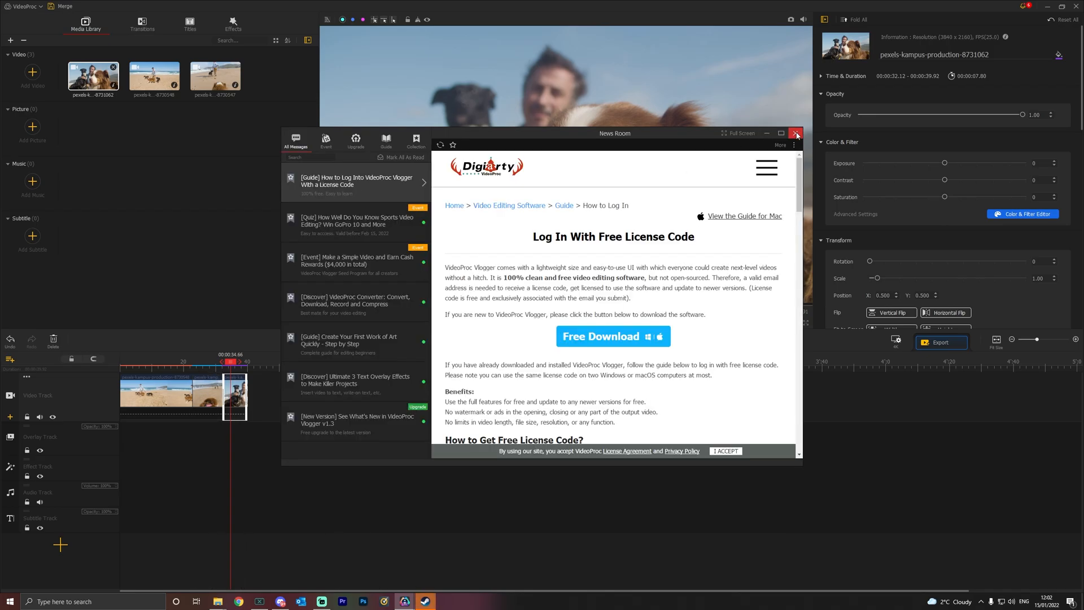
Dismiss the News Room window and bring up Export Settings for the Merge project.
left_click(795, 133)
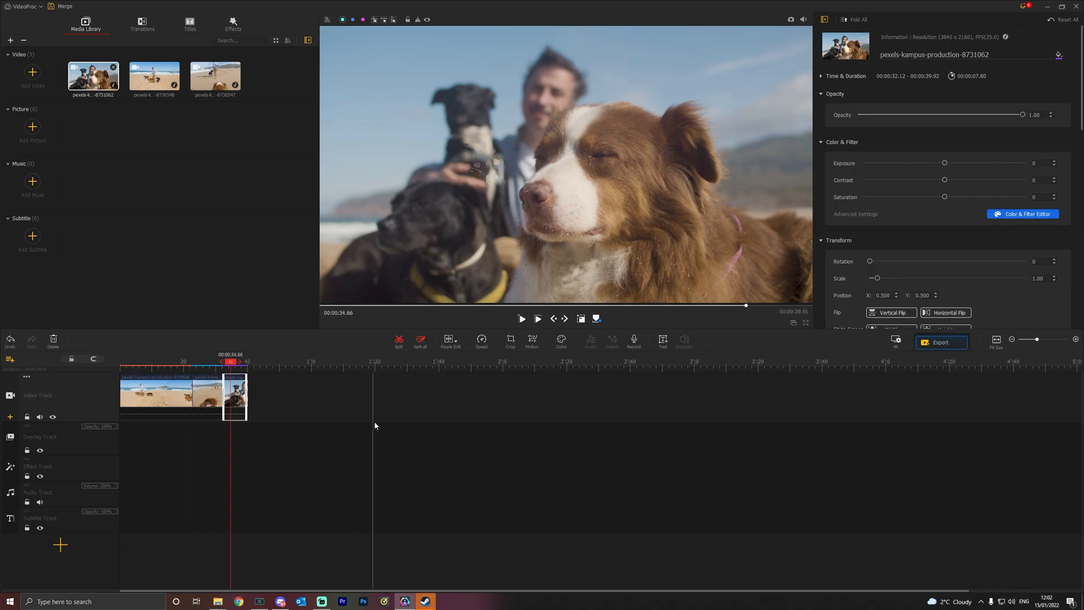
mouse_move(883, 196)
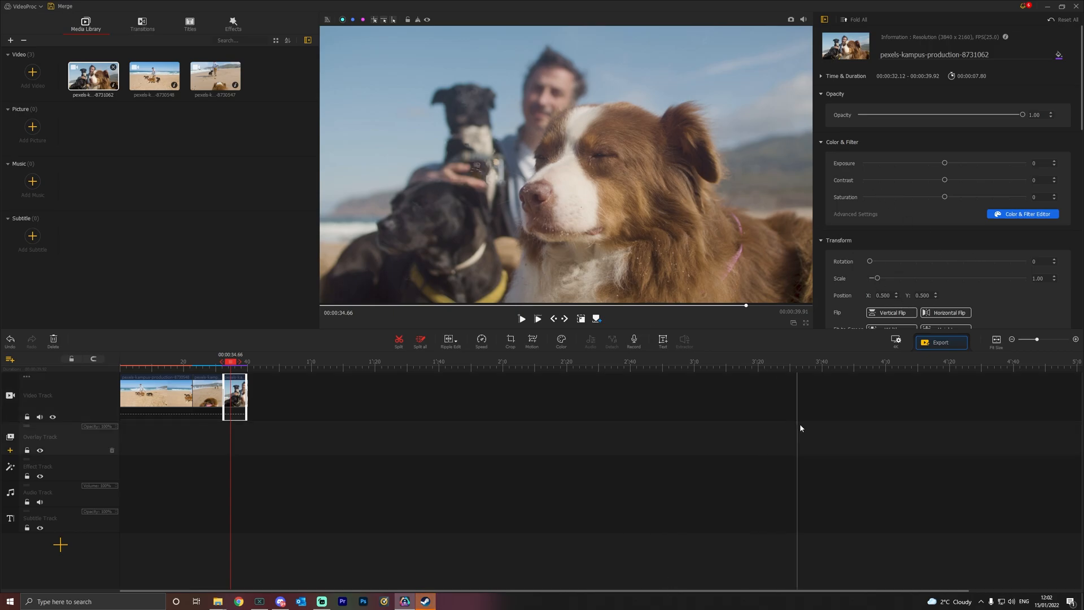
left_click(941, 343)
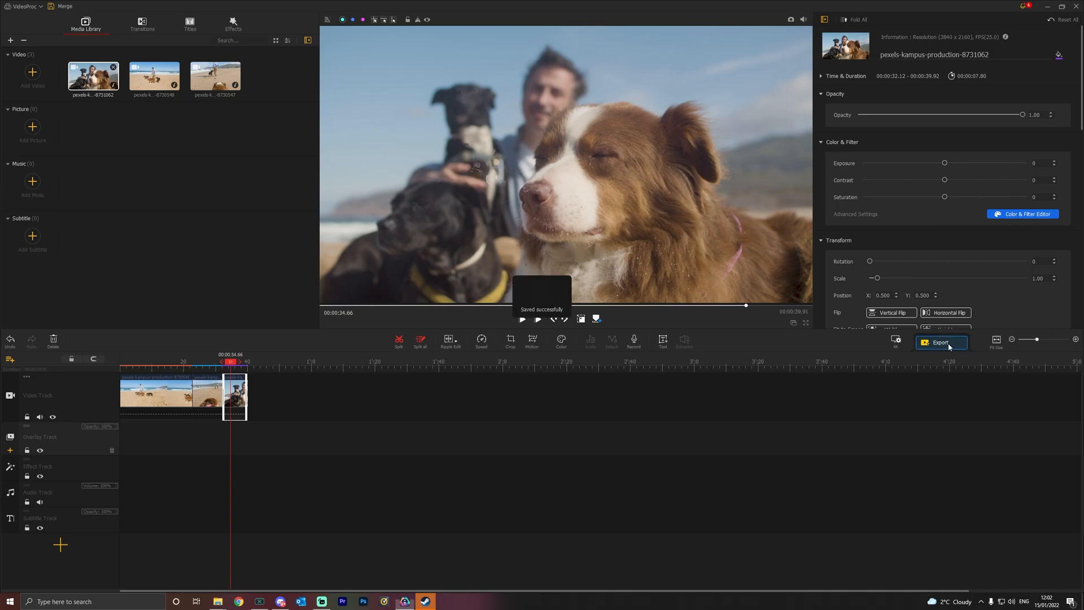
left_click(941, 342)
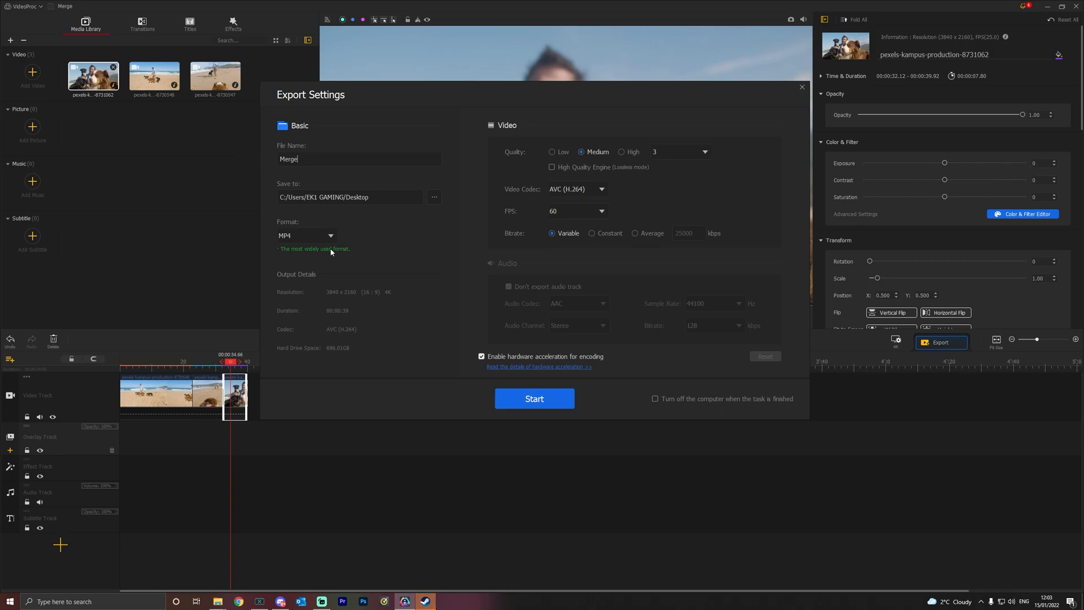
Export as MP4, High quality with High Quality Engine, HEVC (H.265) codec, and start it.
left_click(304, 235)
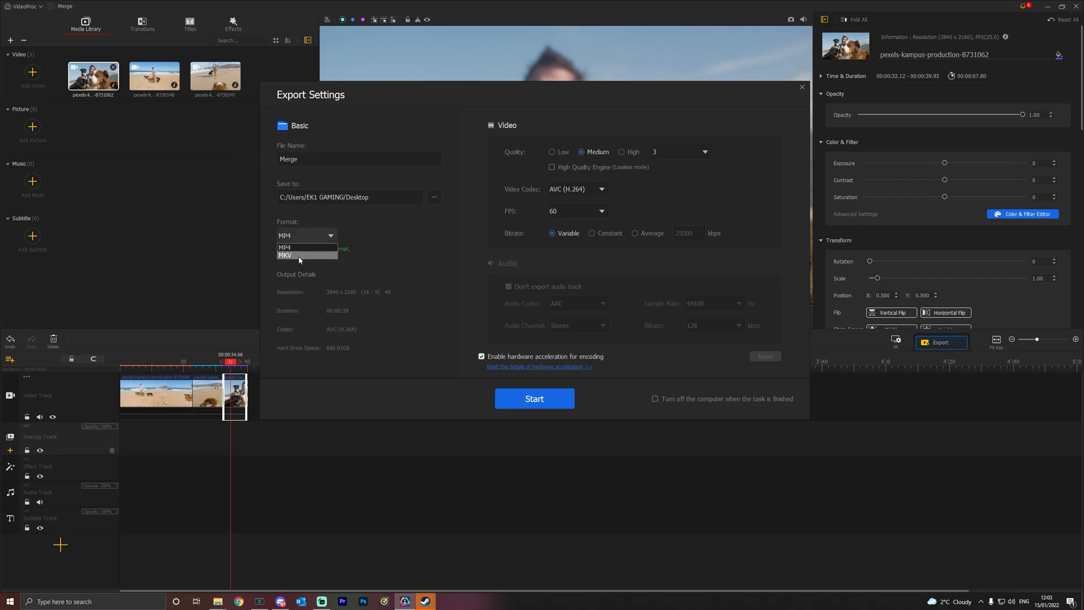
left_click(285, 248)
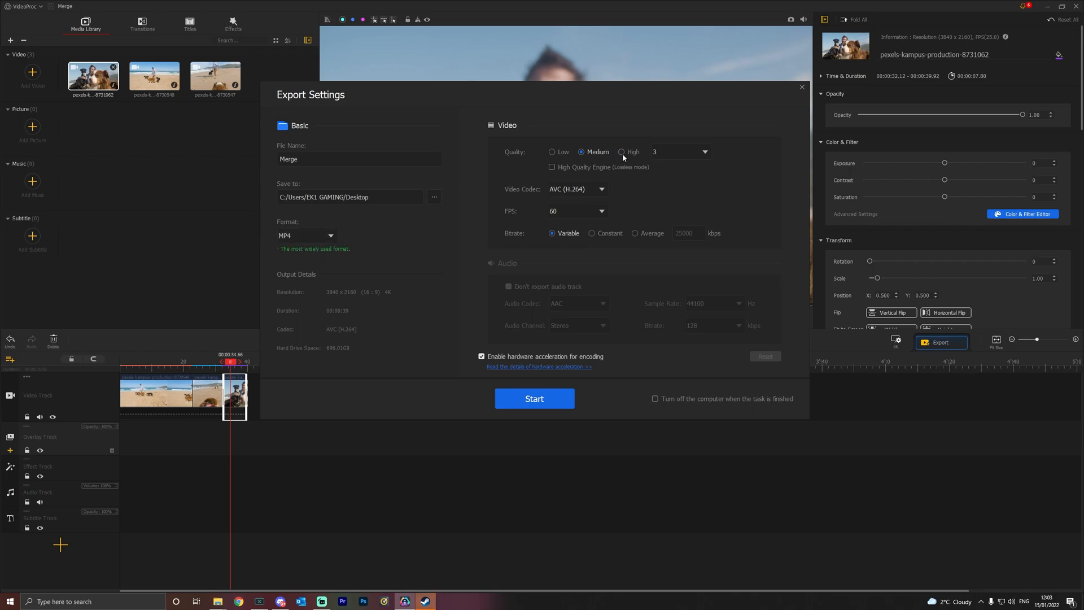
left_click(621, 151)
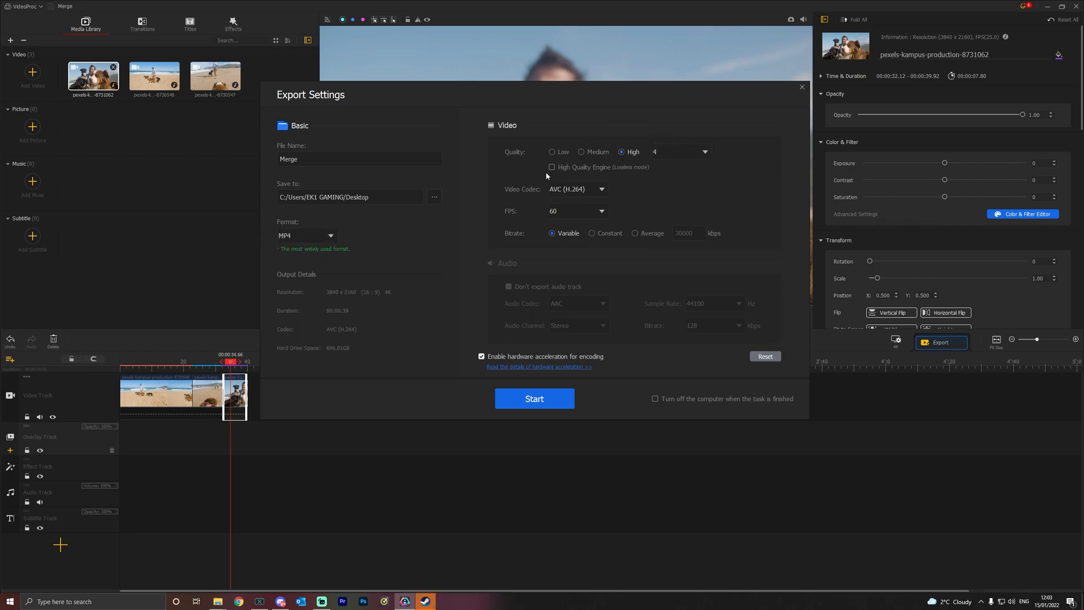
left_click(552, 167)
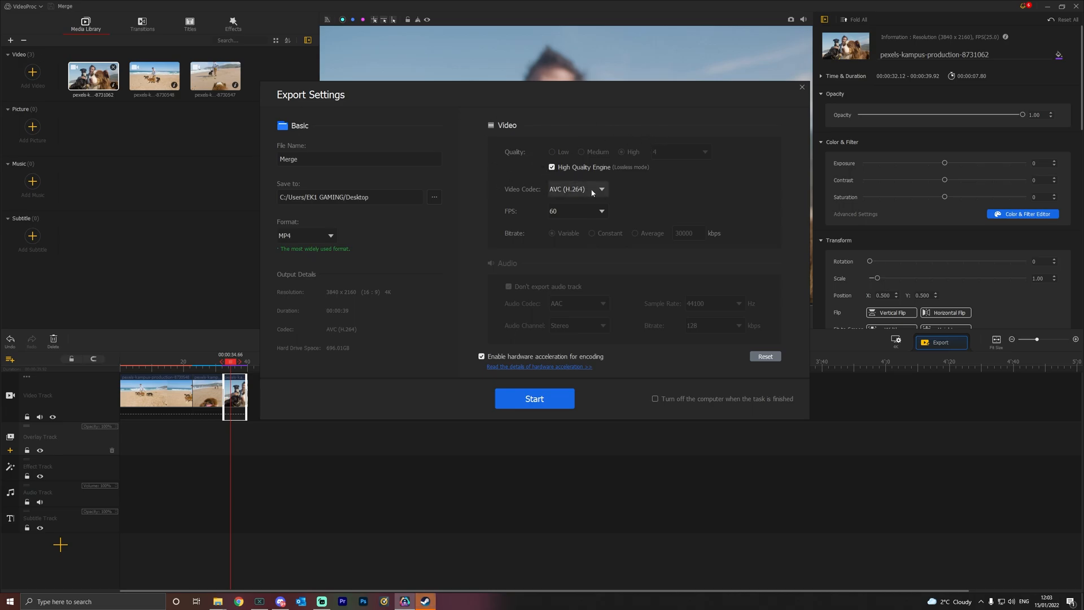
left_click(601, 190)
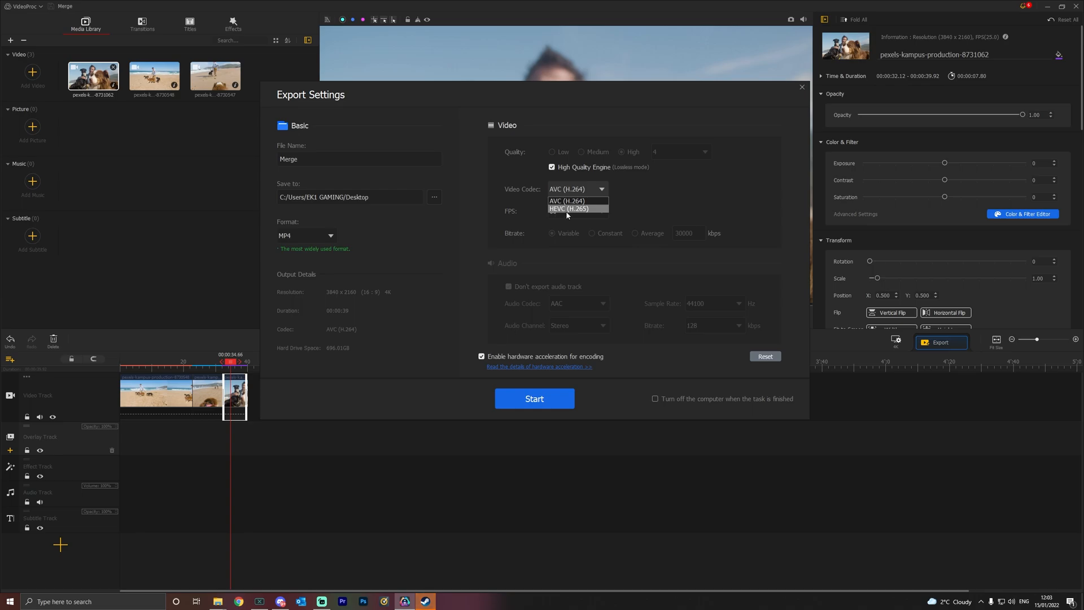
left_click(568, 209)
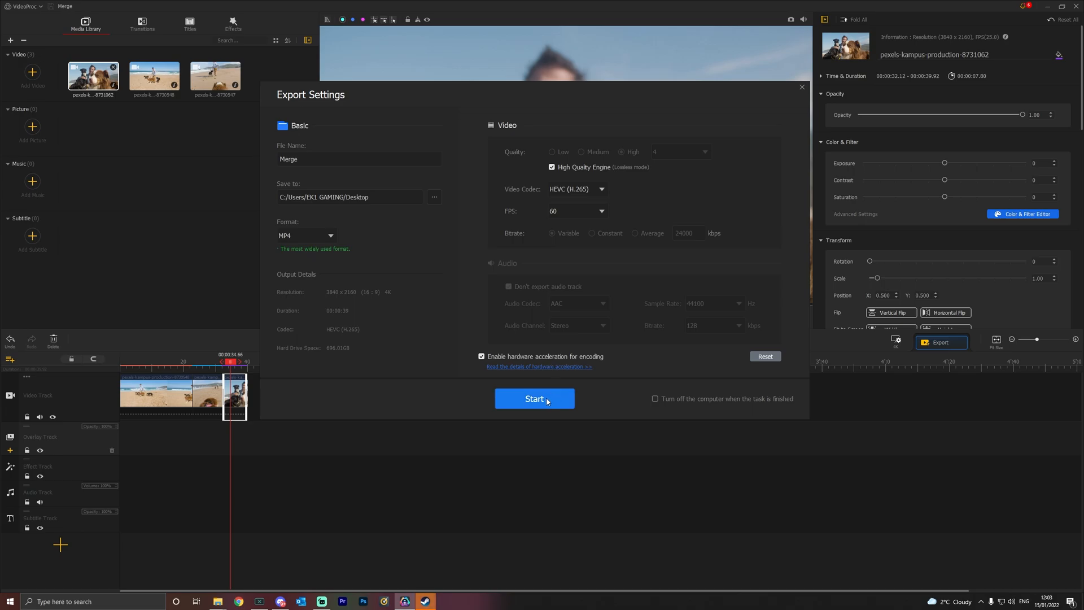
mouse_move(552, 392)
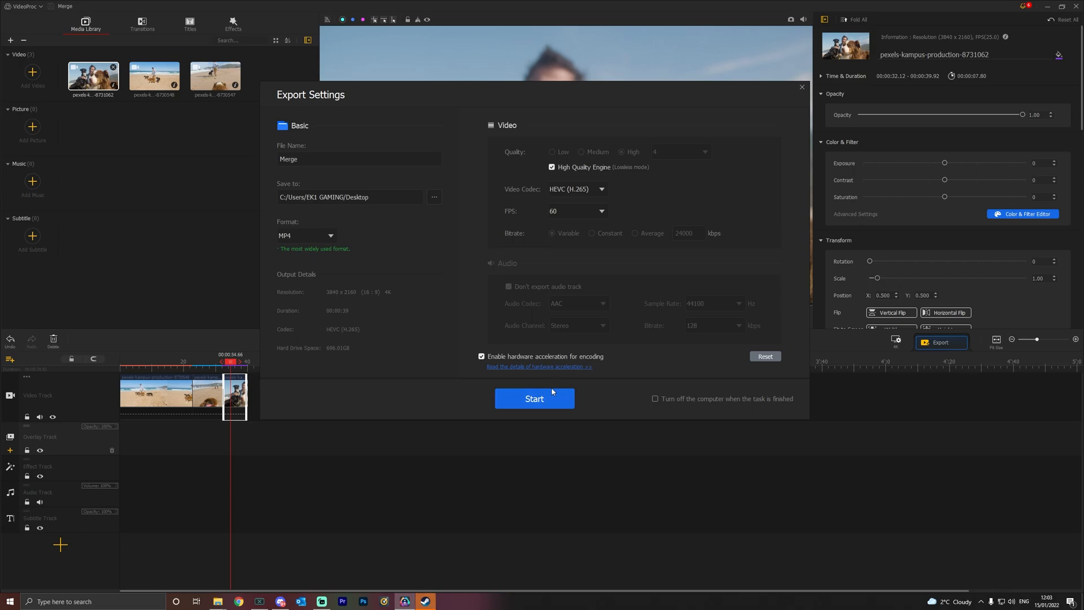
mouse_move(593, 447)
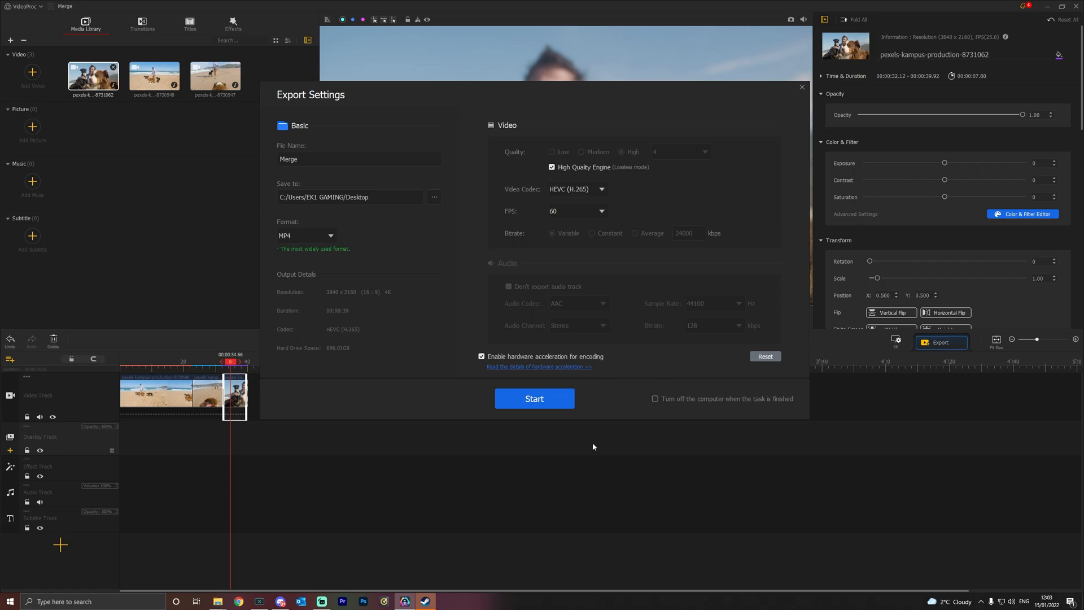
left_click(535, 398)
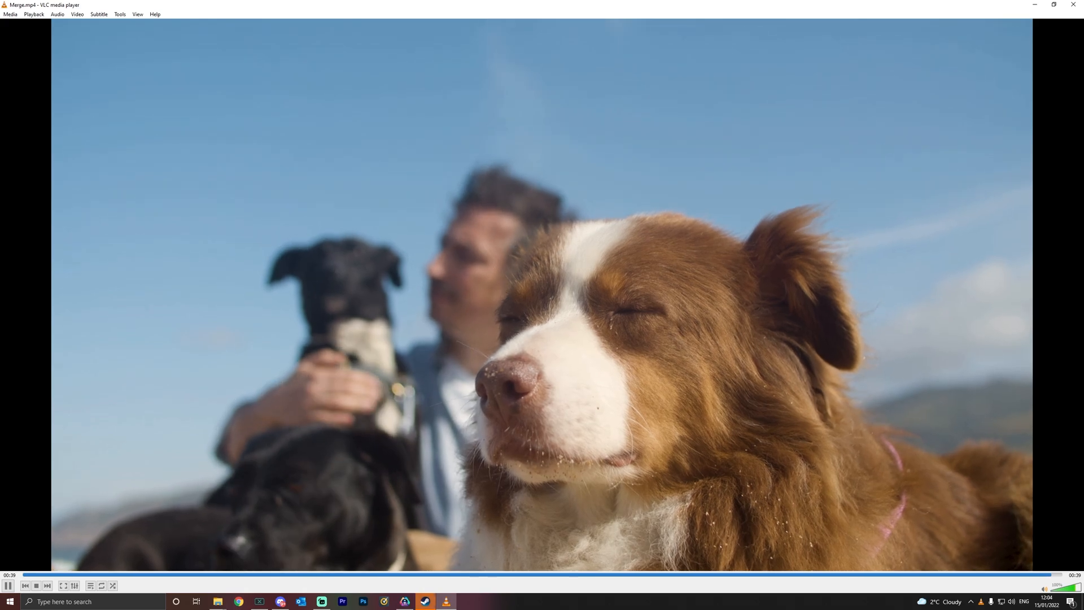
Stop playback of Merge.mp4 in VLC, leaving the player empty.
left_click(35, 587)
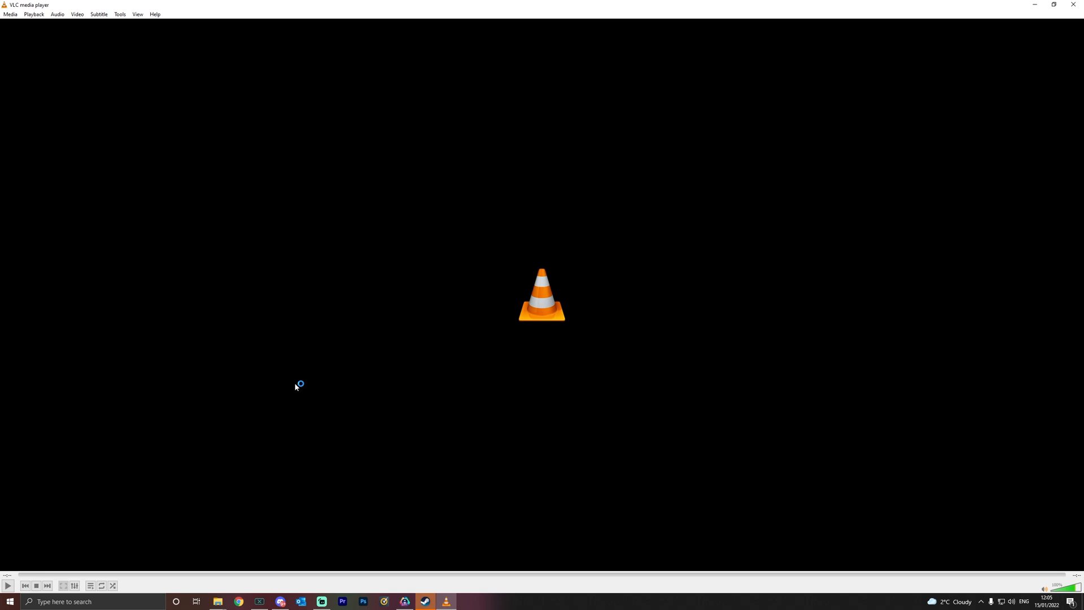
mouse_move(295, 387)
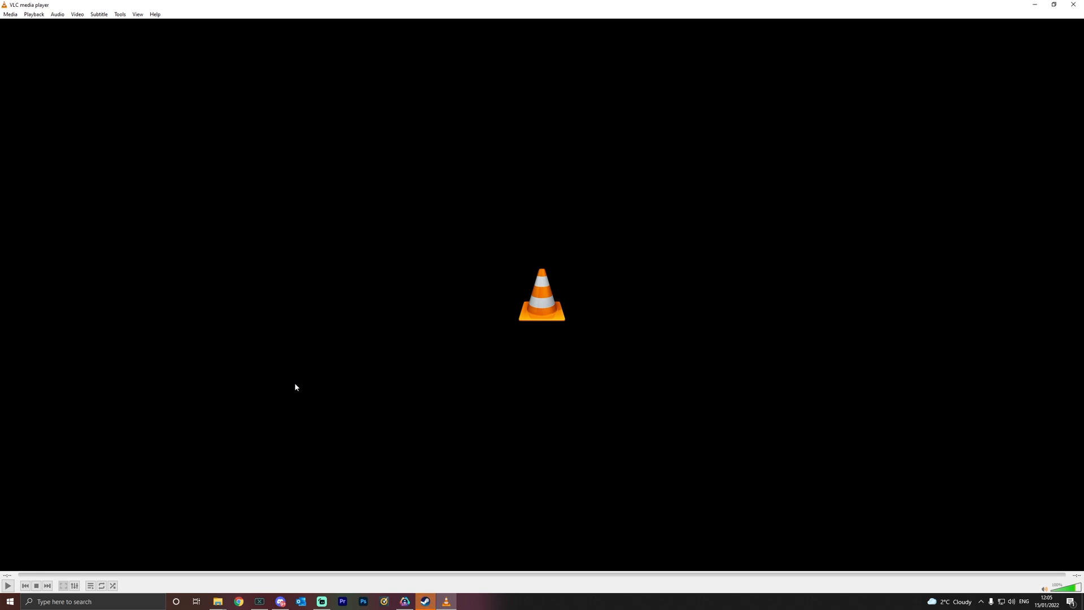